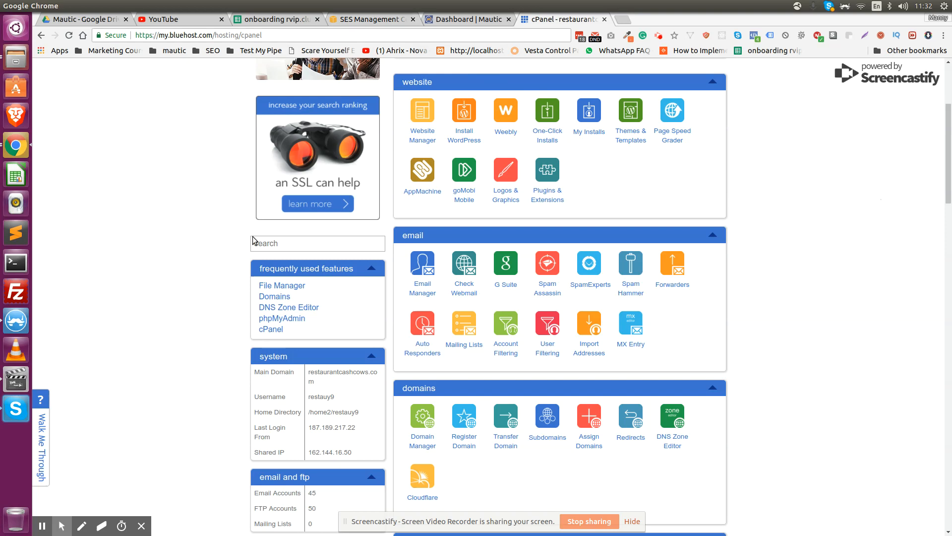
Switch to the SES console and start verifying a new sending domain.
scroll(up, 3)
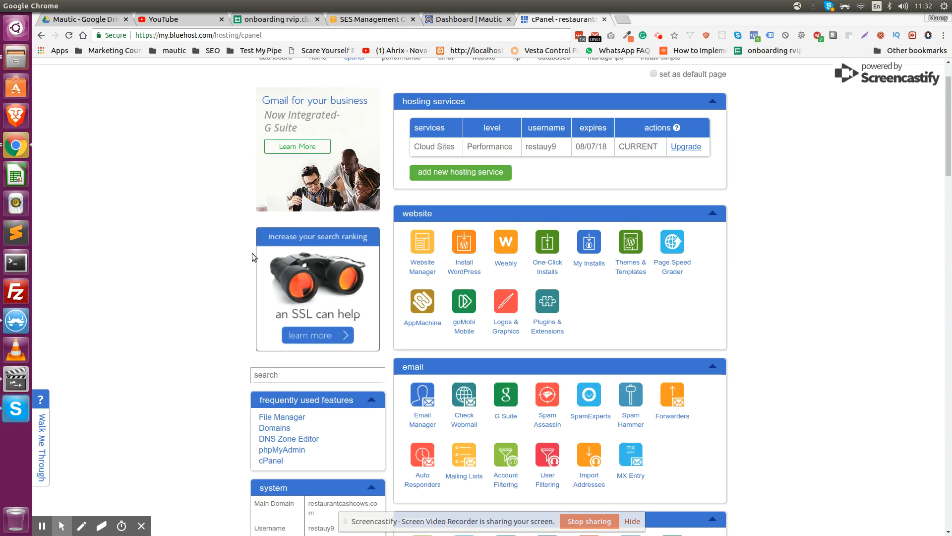
scroll(up, 3)
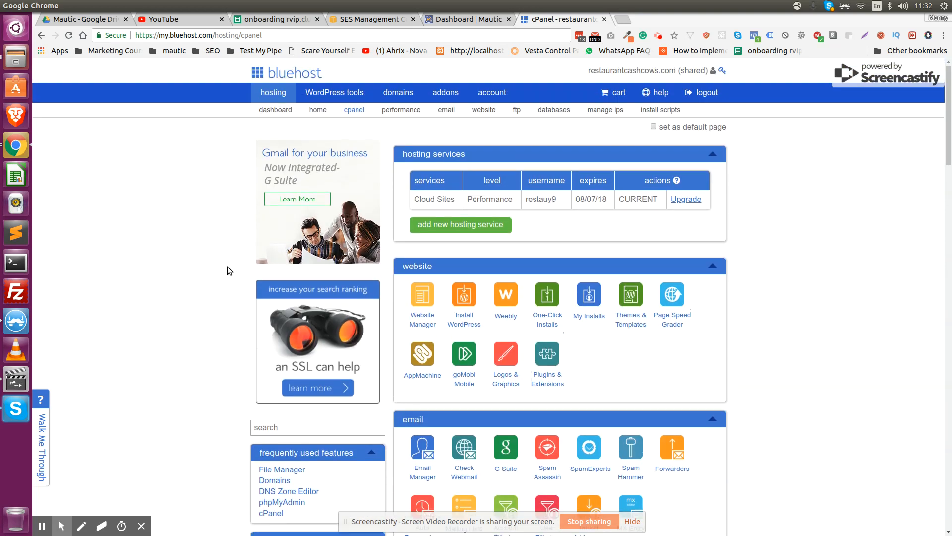
mouse_move(214, 276)
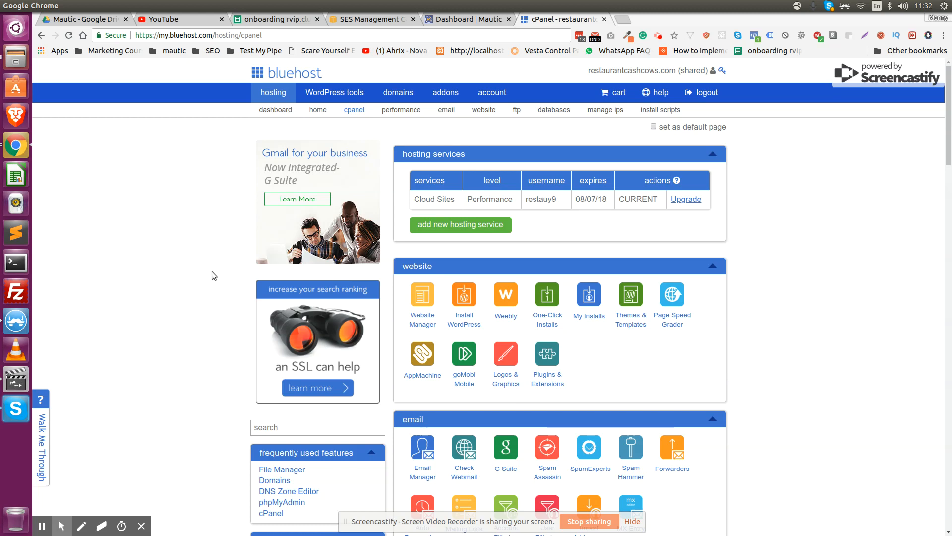
mouse_move(205, 274)
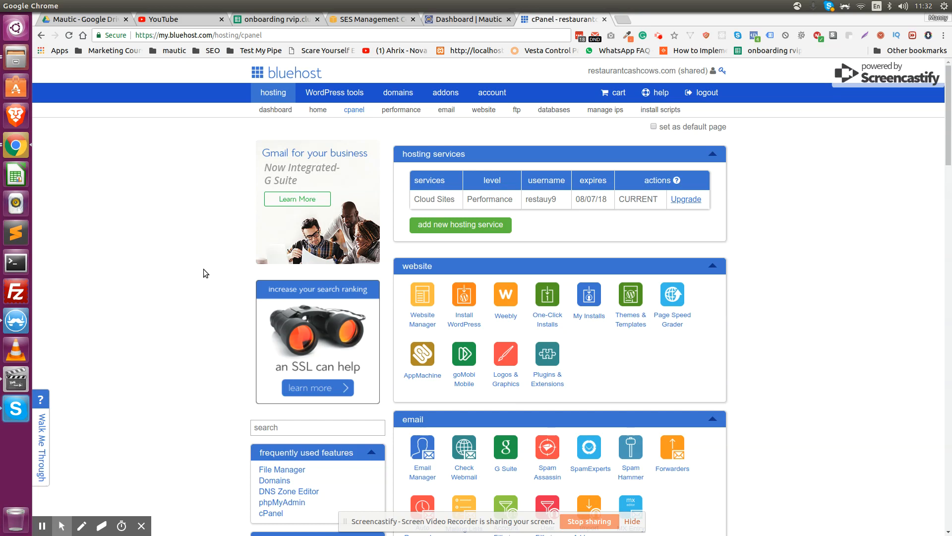
mouse_move(297, 187)
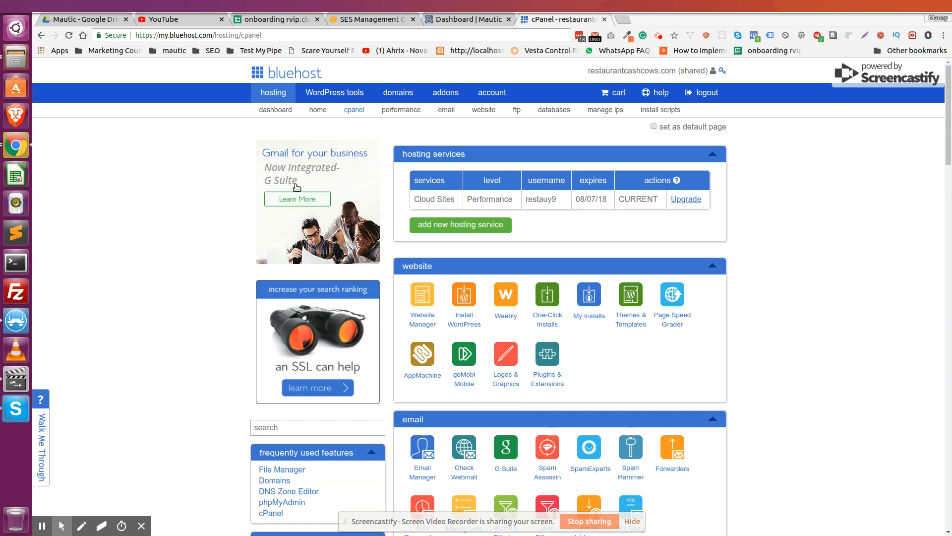
click(370, 19)
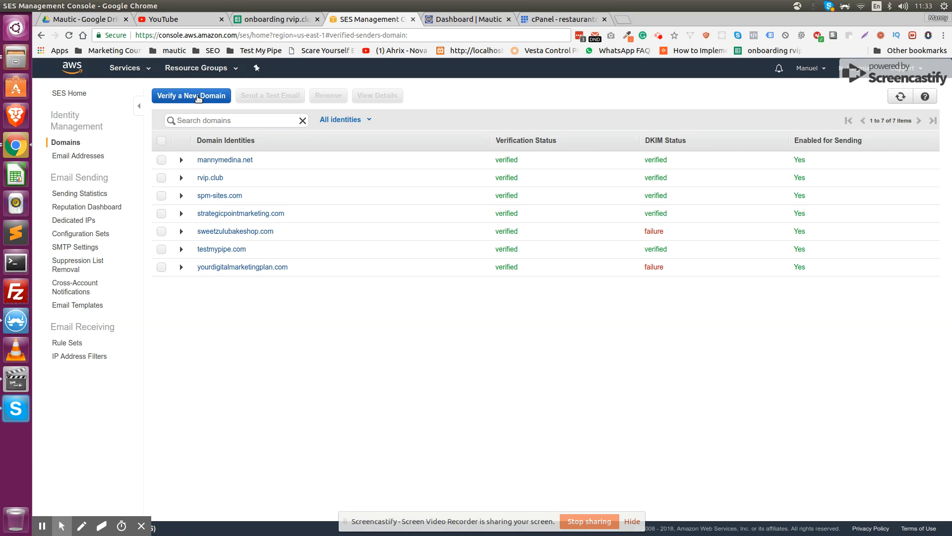
click(191, 95)
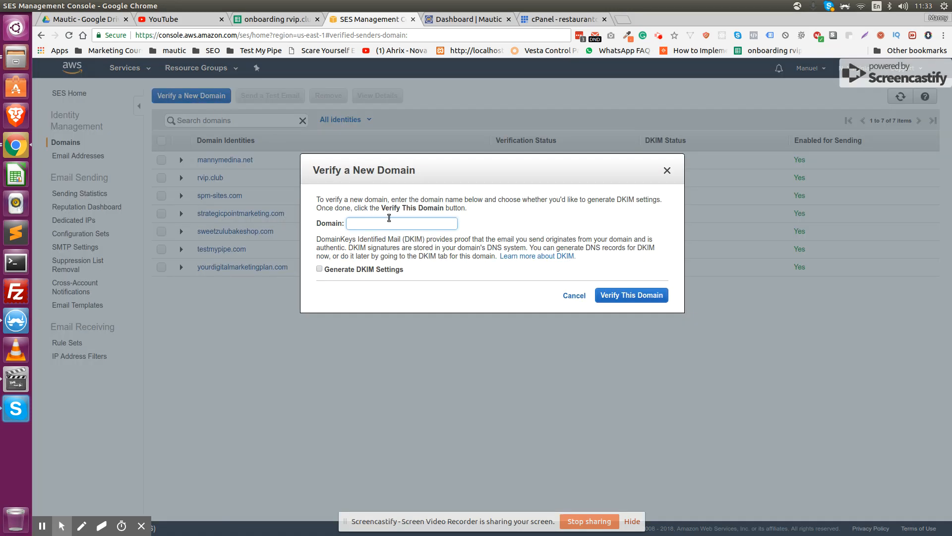
Enter rvip.club as the domain name after clearing mistyped entries.
text(suppoot)
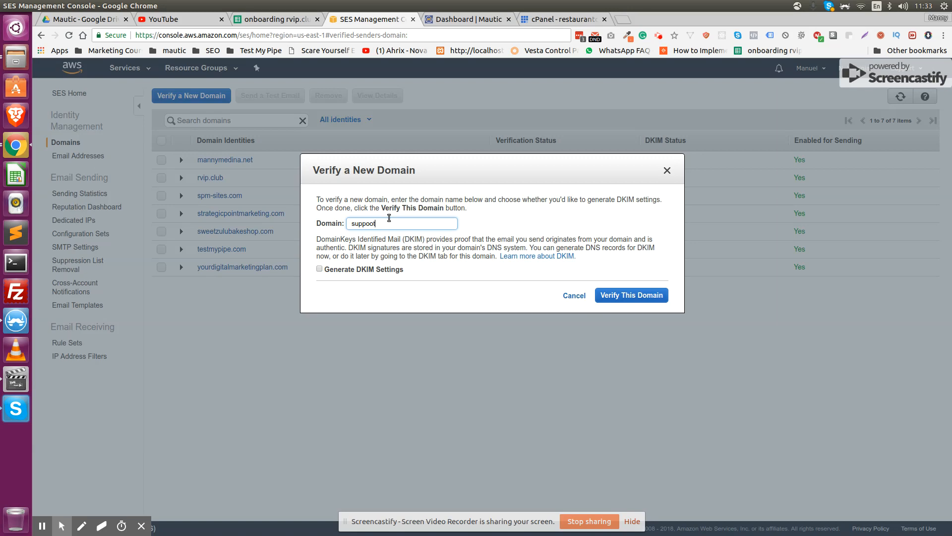
key(ctrl+a)
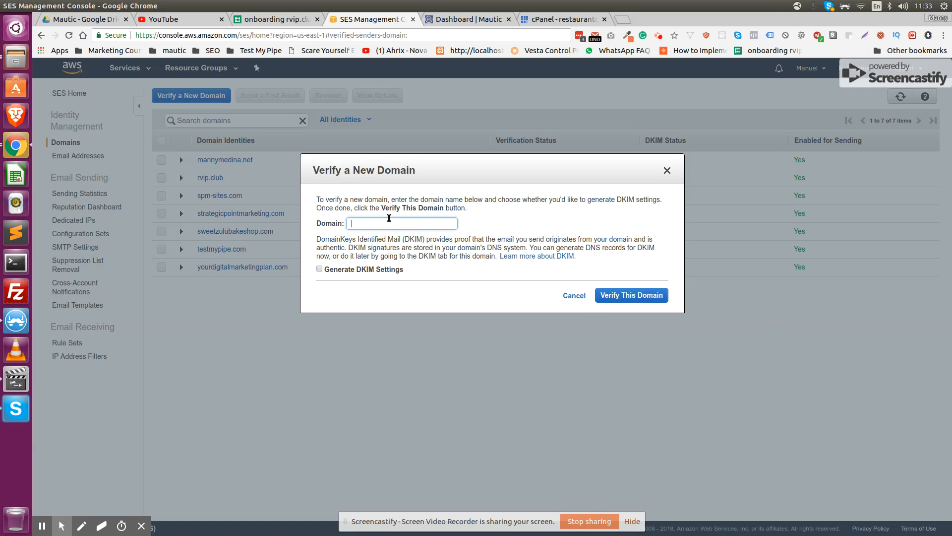
text(wellgr)
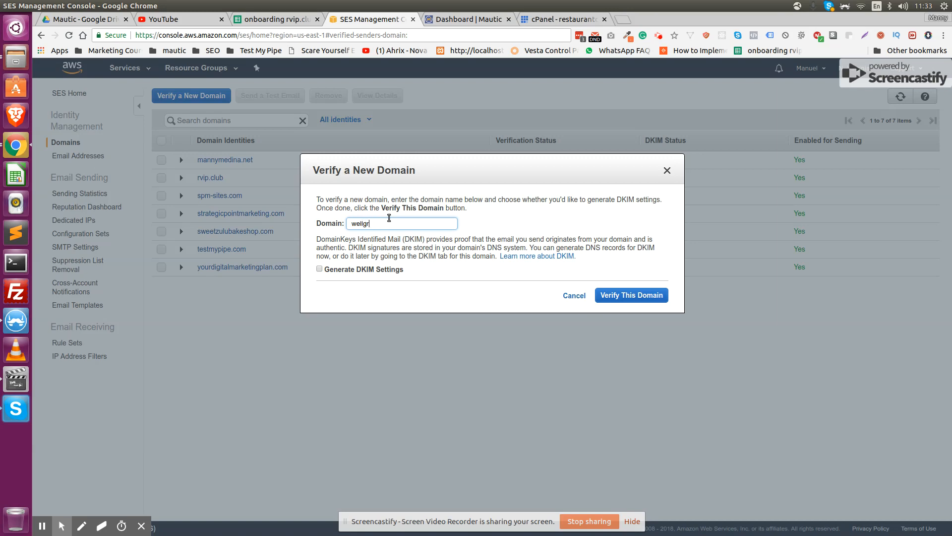
text(ounded)
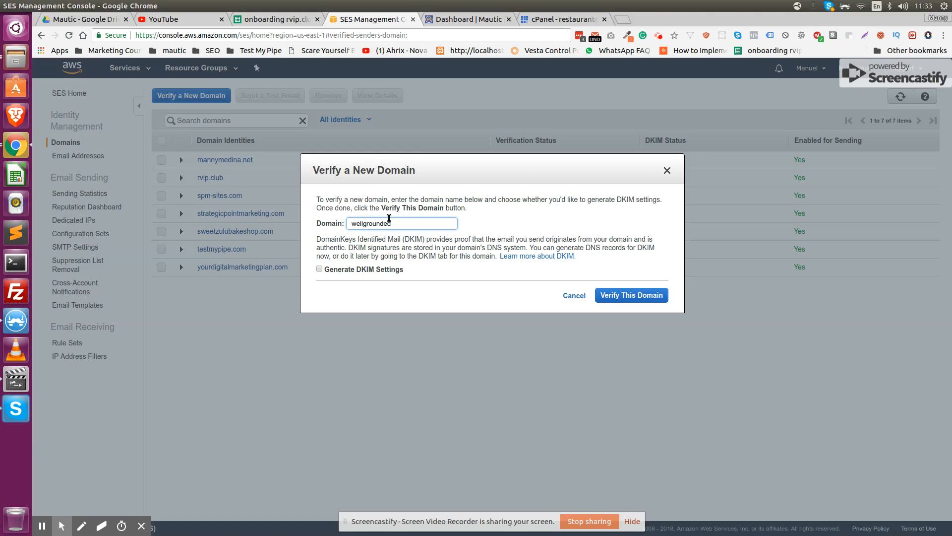
triple_click(401, 223)
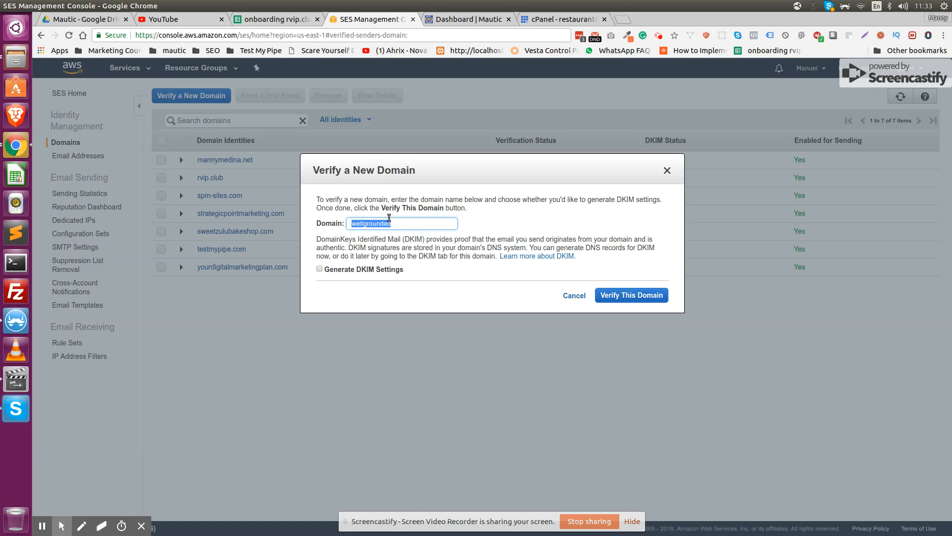
click(392, 223)
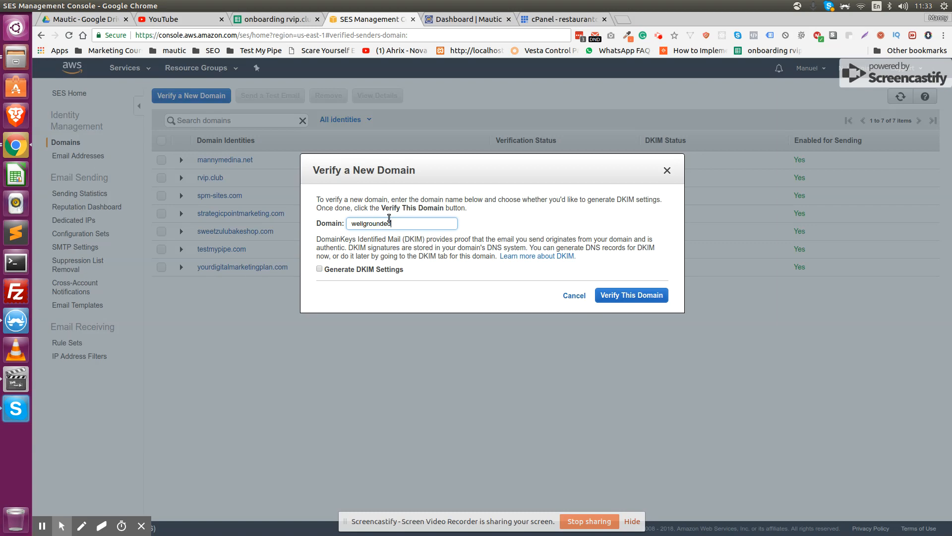
key(ctrl+a)
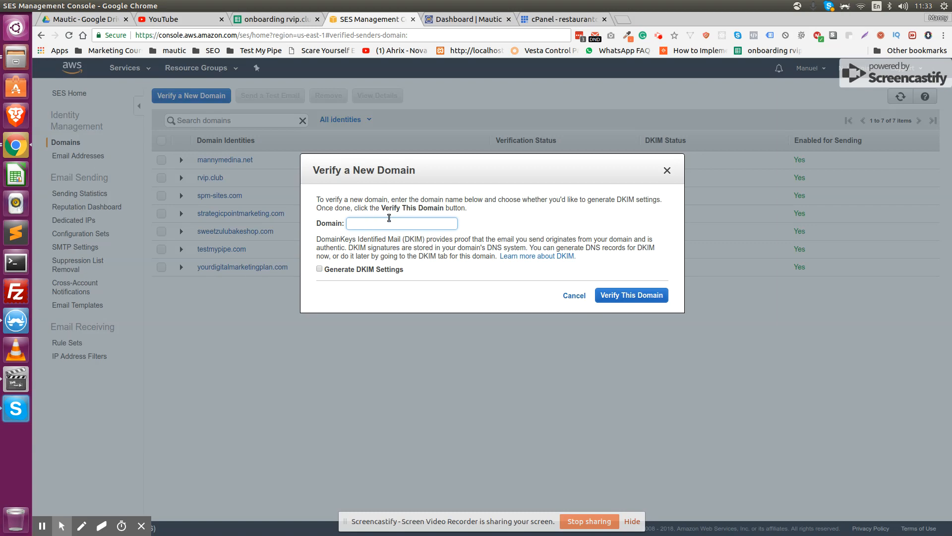
text(rvip.club)
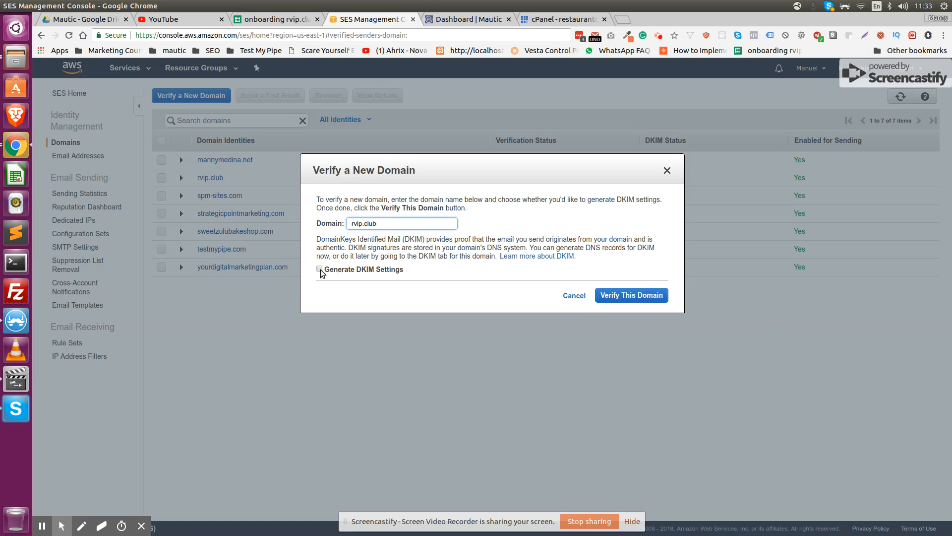
Enable Generate DKIM Settings, then cancel so no new domain is added.
click(319, 269)
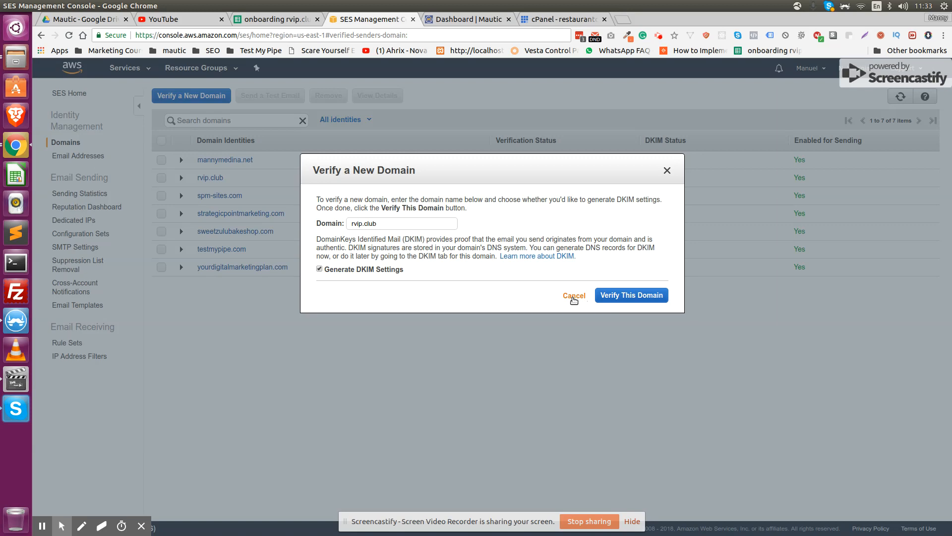
click(572, 296)
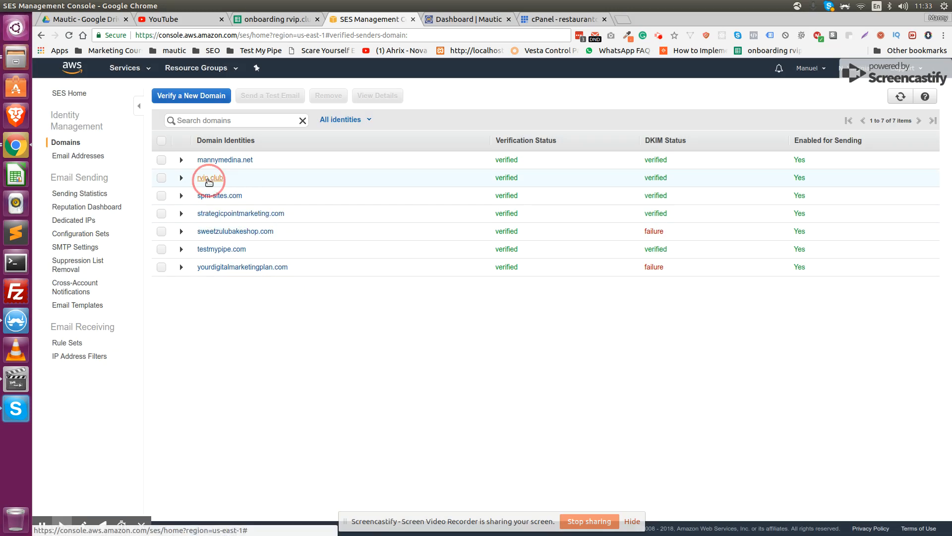
Show the rvip.club domain details and select its verification TXT record name.
click(209, 178)
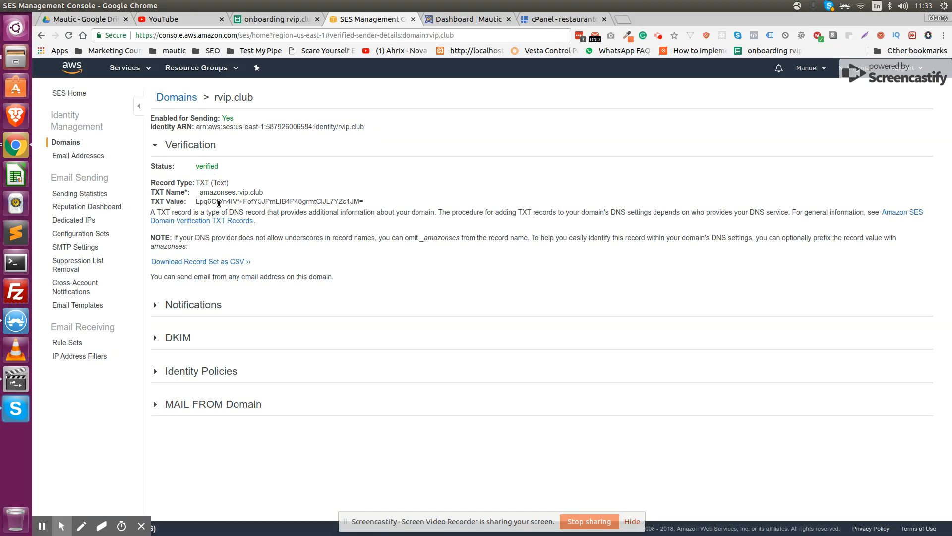
mouse_move(294, 253)
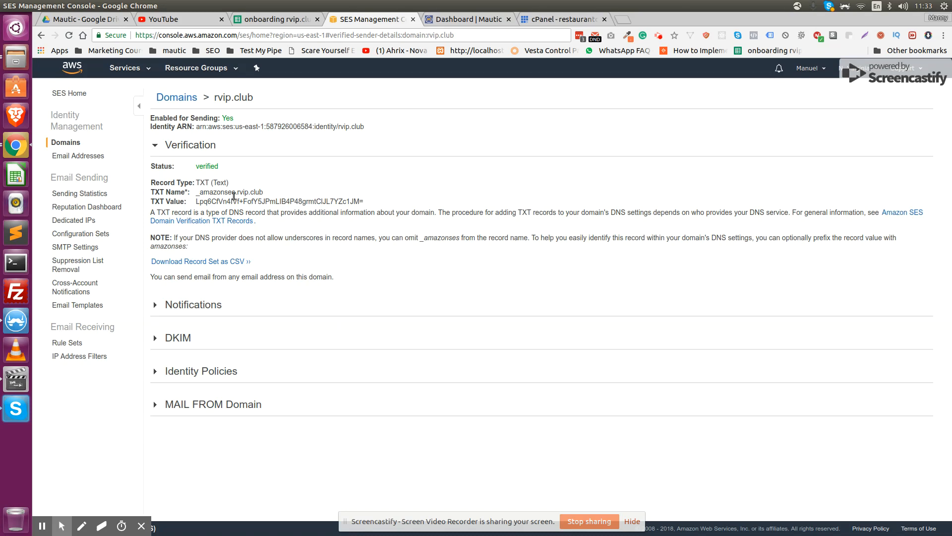
mouse_move(223, 201)
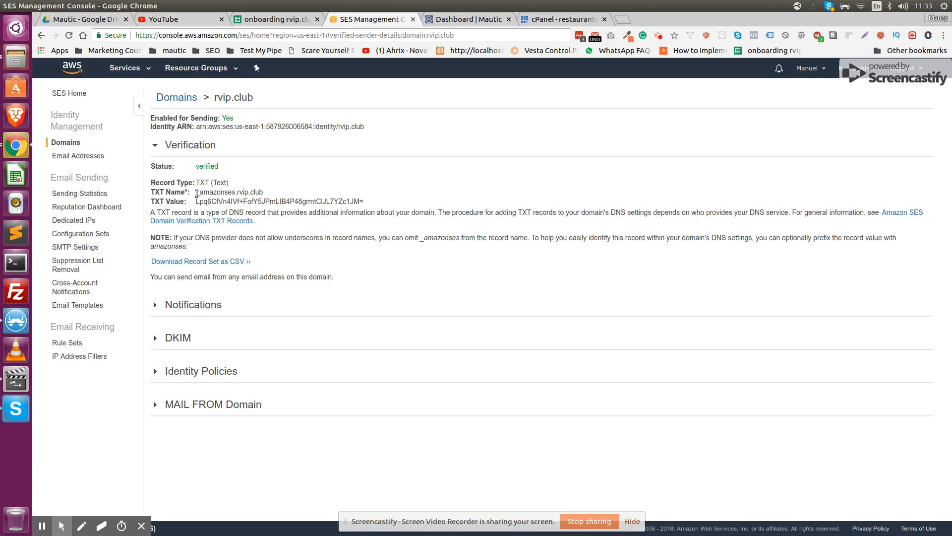
double_click(229, 192)
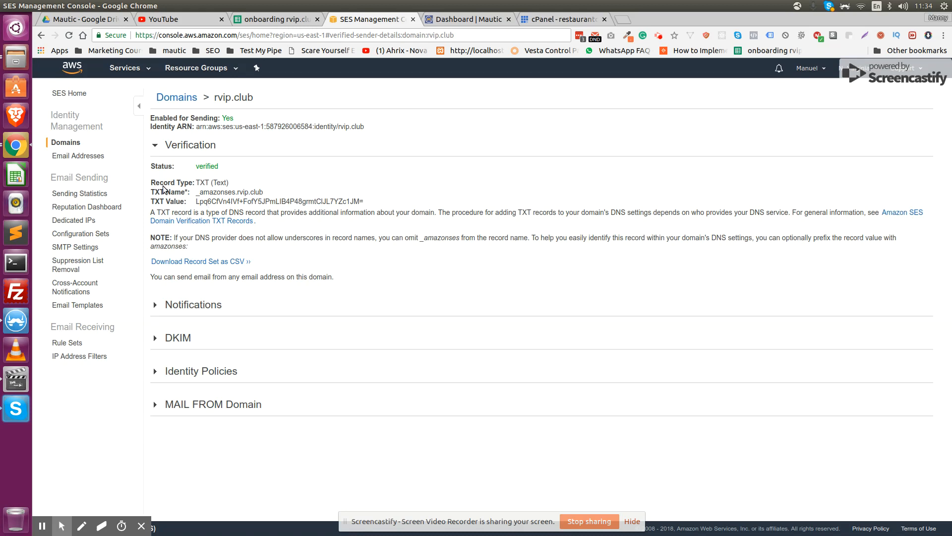
mouse_move(179, 181)
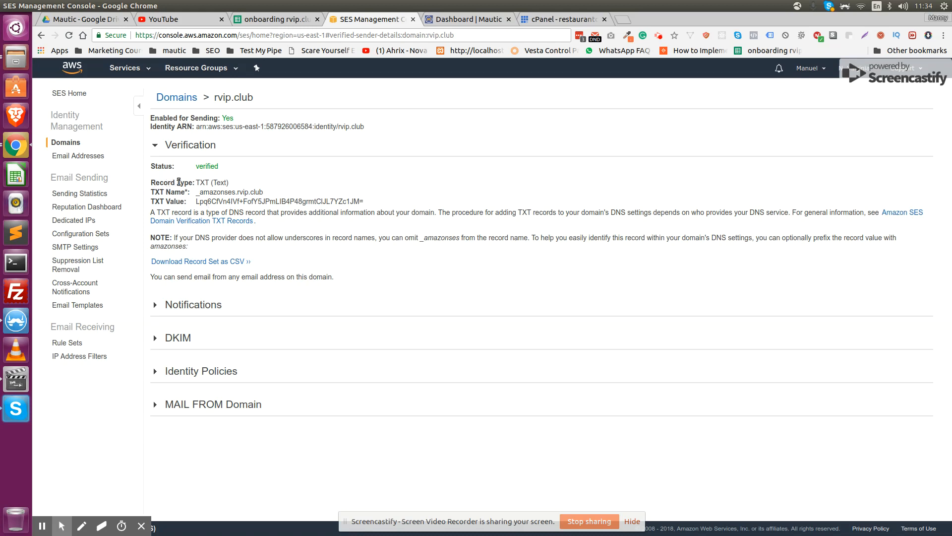
double_click(204, 182)
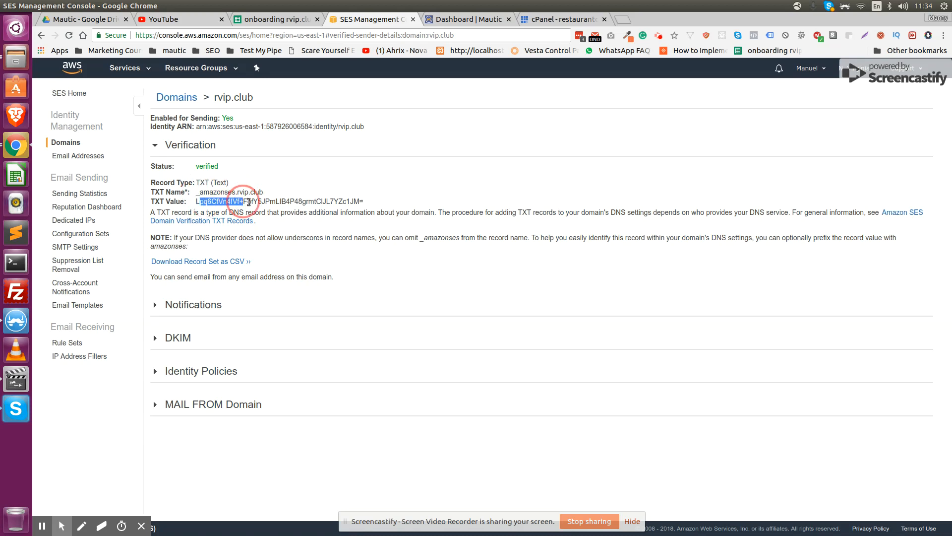
In Bluehost, bring up the DNS Zone Editor for the rvip.club domain.
click(562, 19)
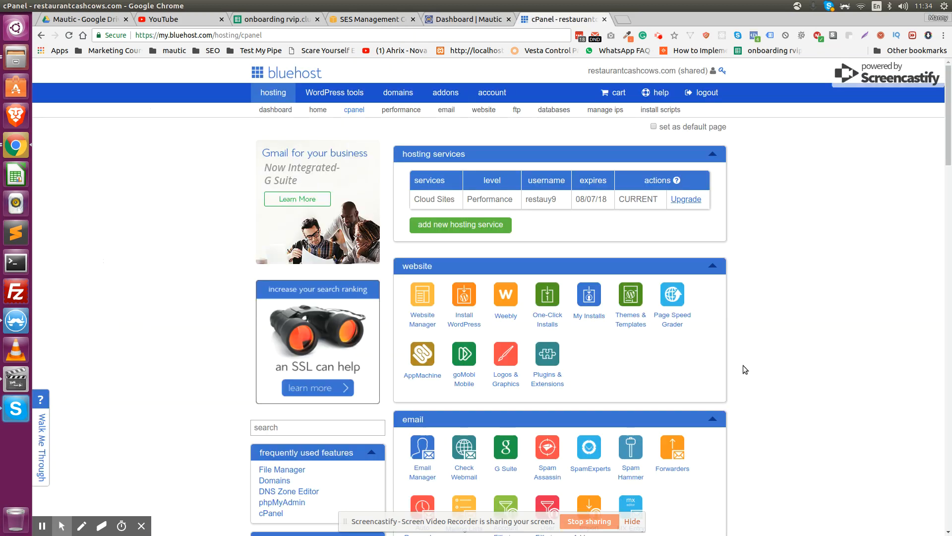
scroll(down, 3)
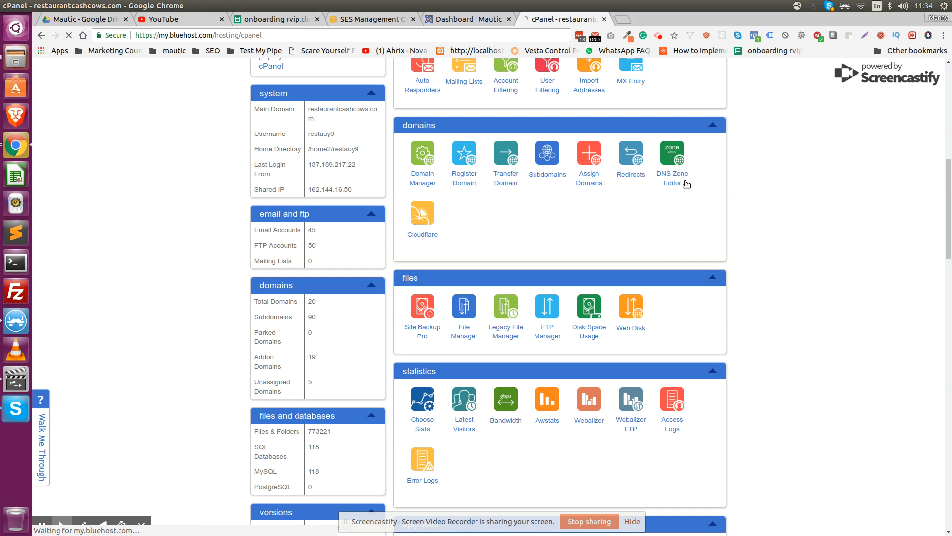
click(672, 154)
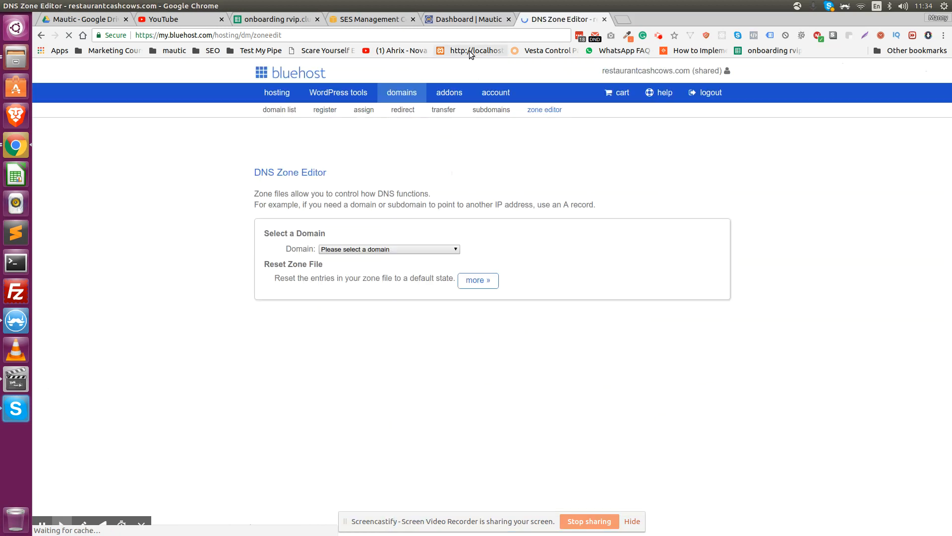
click(388, 249)
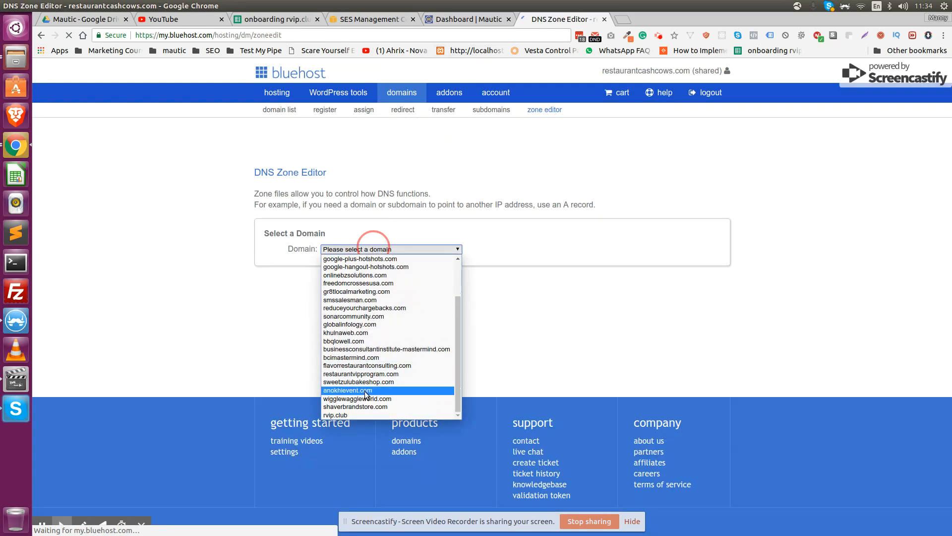
click(334, 415)
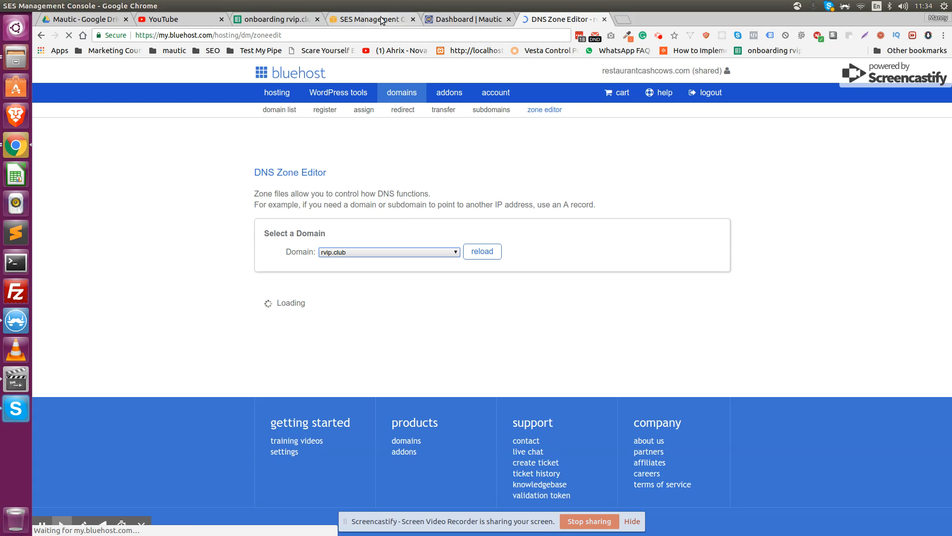
Copy the TXT name from SES and fill a TXT record host _amazonses.rvip.club.
click(370, 19)
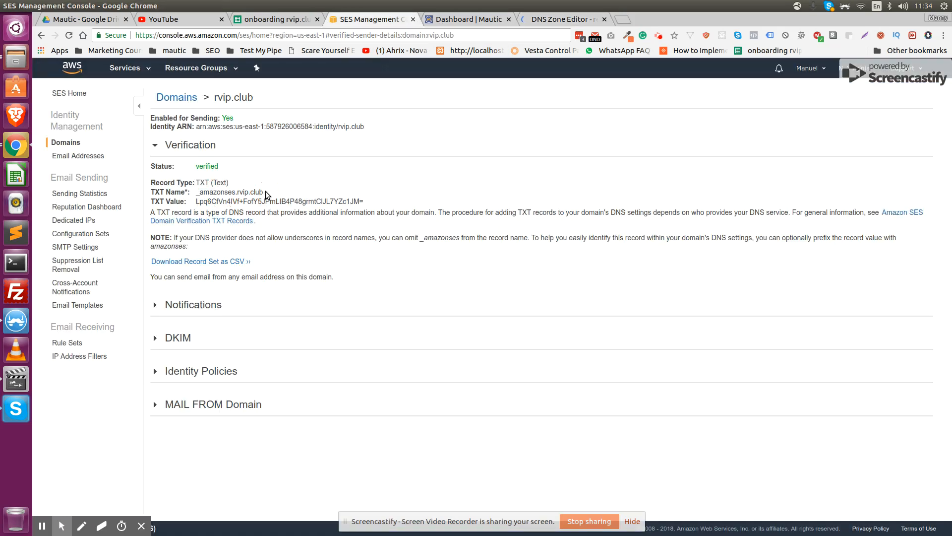
double_click(229, 191)
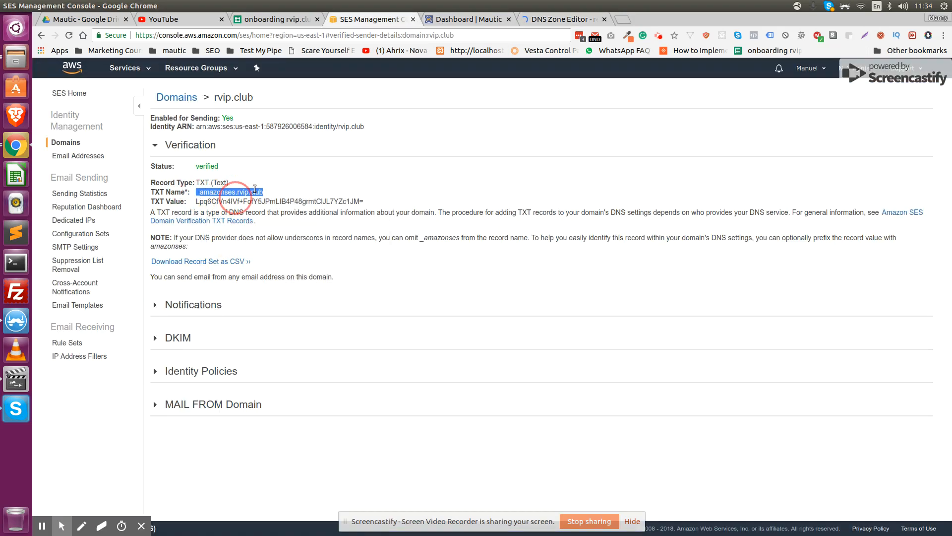
click(562, 19)
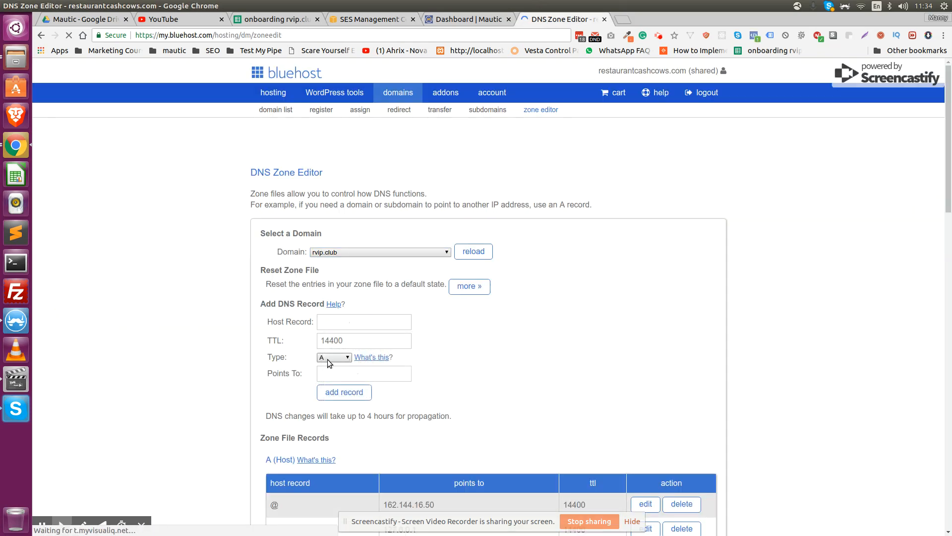
click(335, 356)
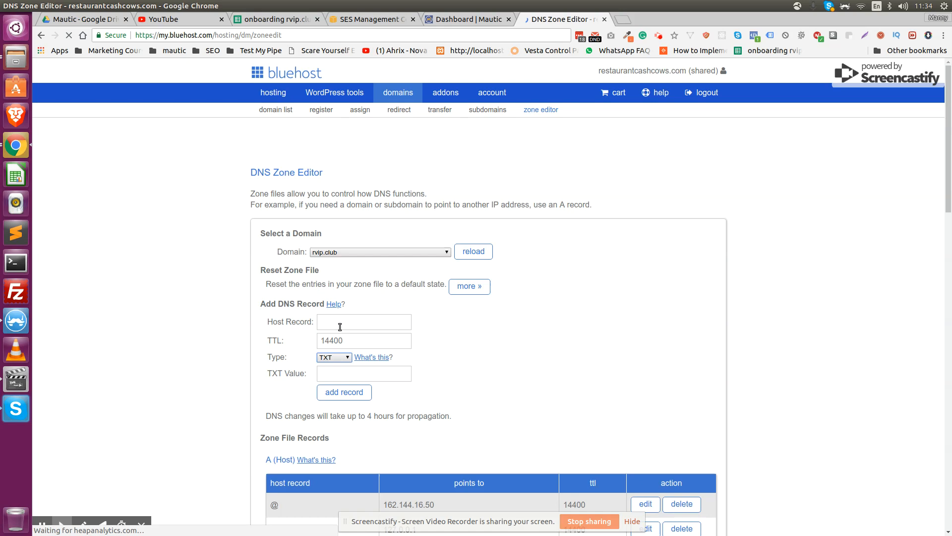
text(_amazonses.rvip.club)
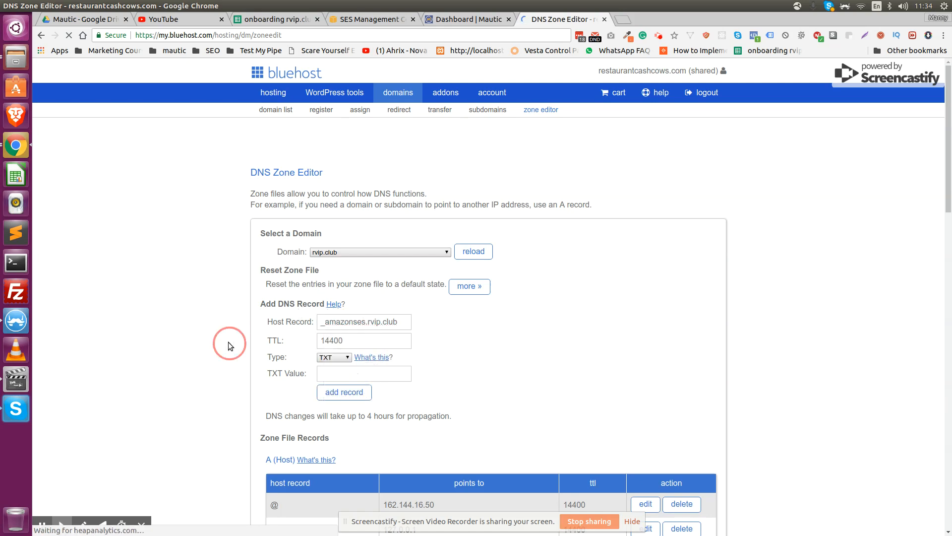
Copy the SES TXT verification value into the record and add it.
click(370, 19)
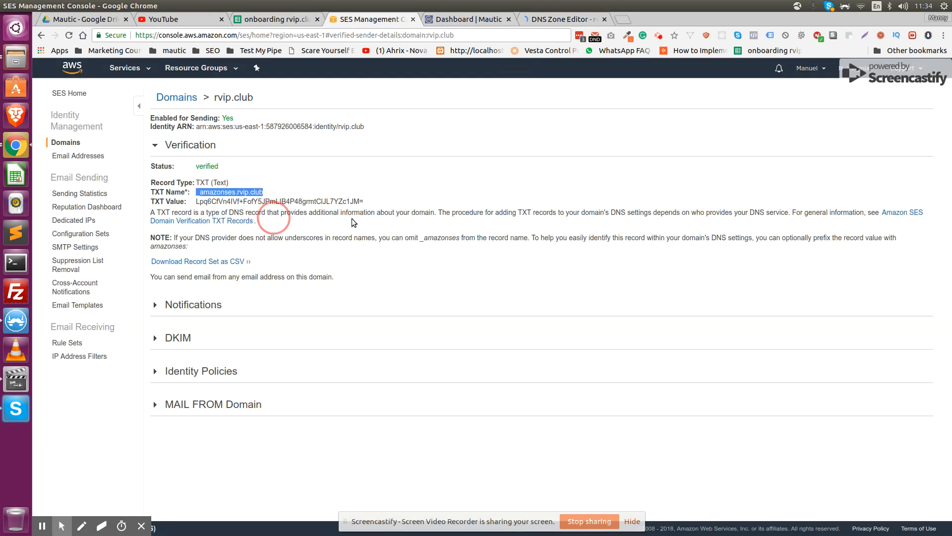
double_click(280, 202)
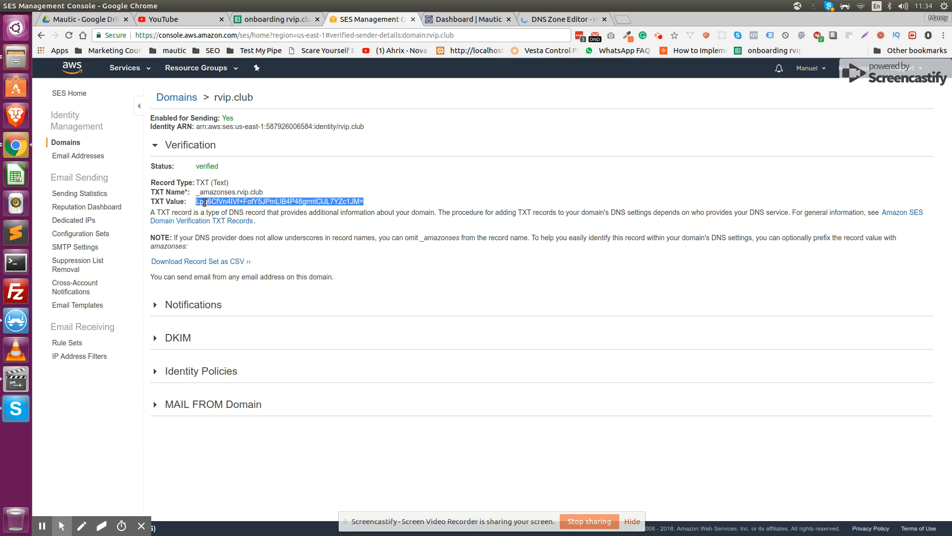
click(559, 19)
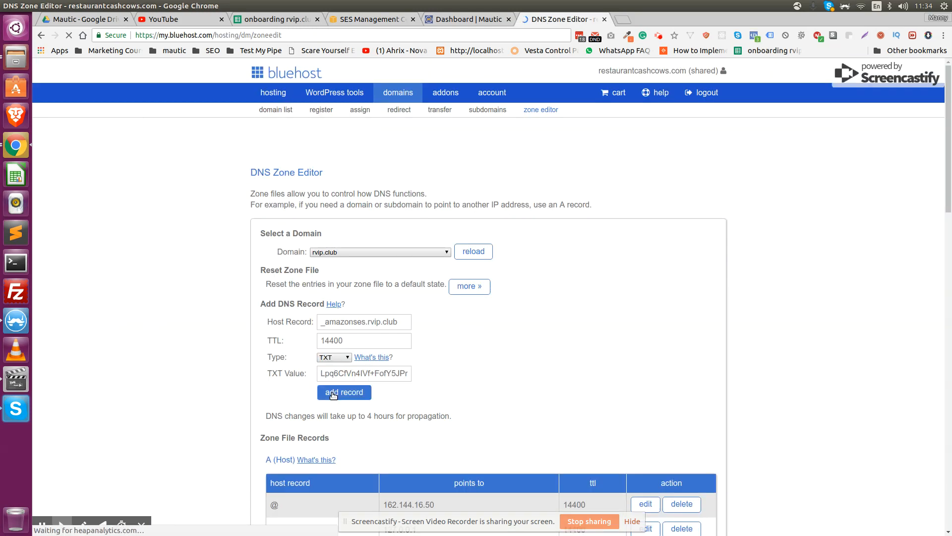
click(345, 391)
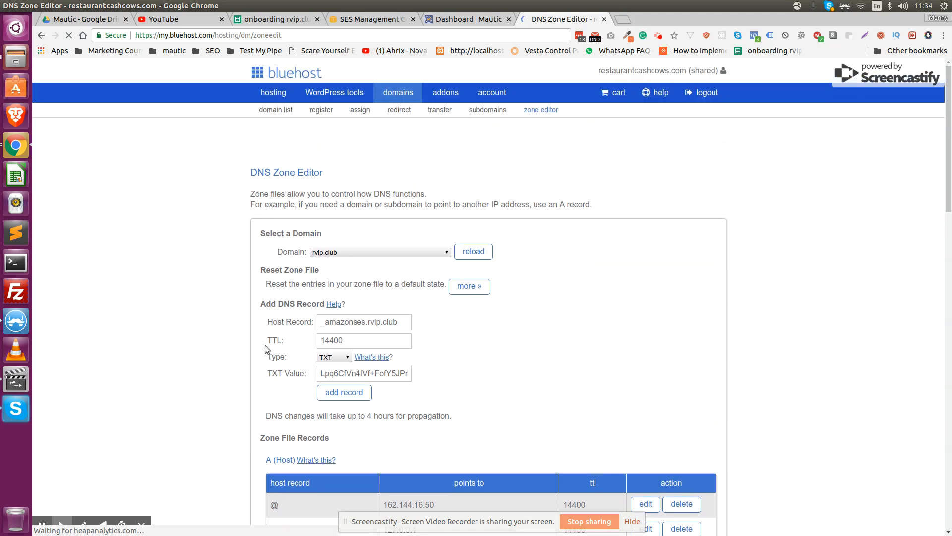
mouse_move(276, 372)
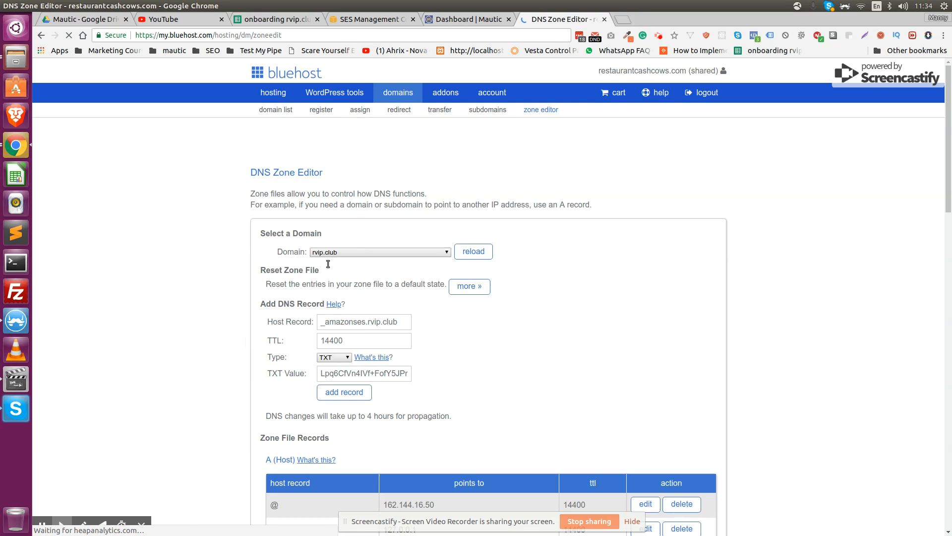
Expand the rvip.club DKIM records in SES and select the first CNAME name.
click(373, 19)
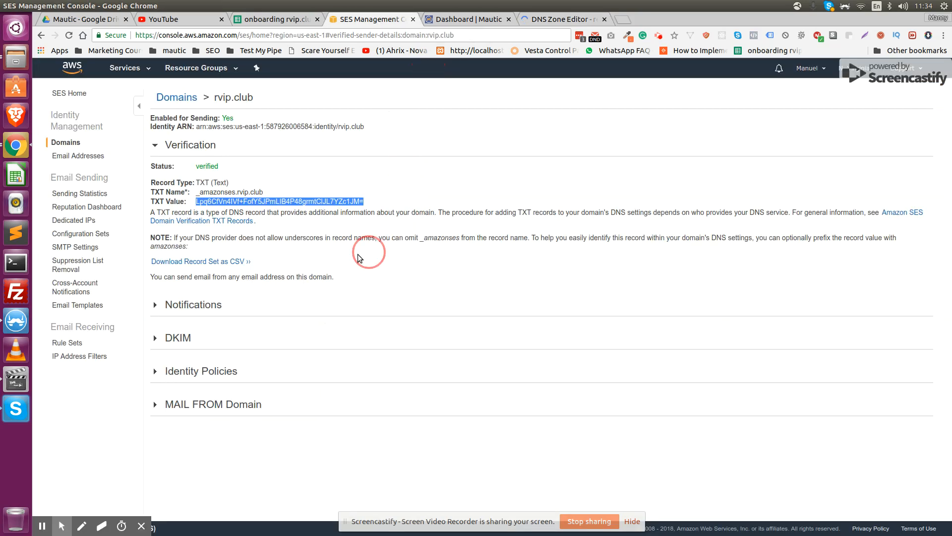
mouse_move(306, 221)
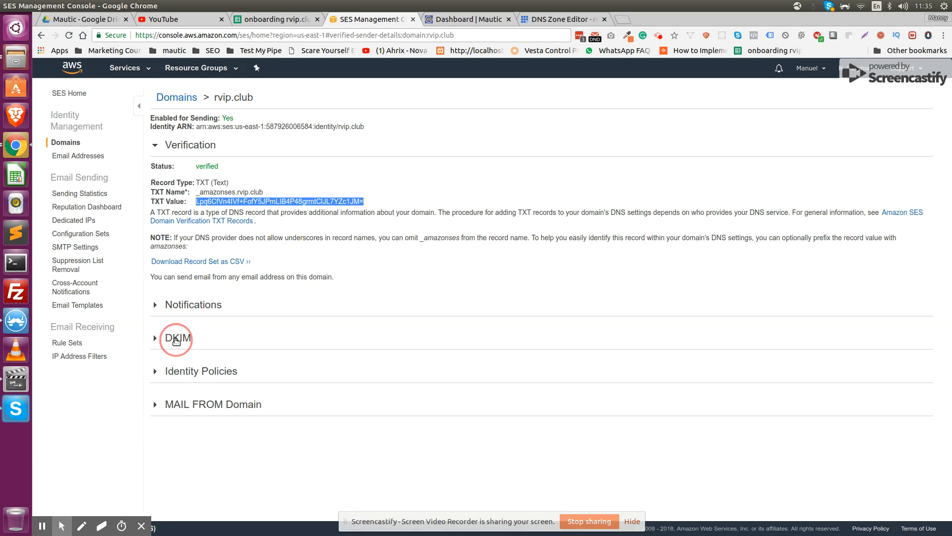
click(176, 338)
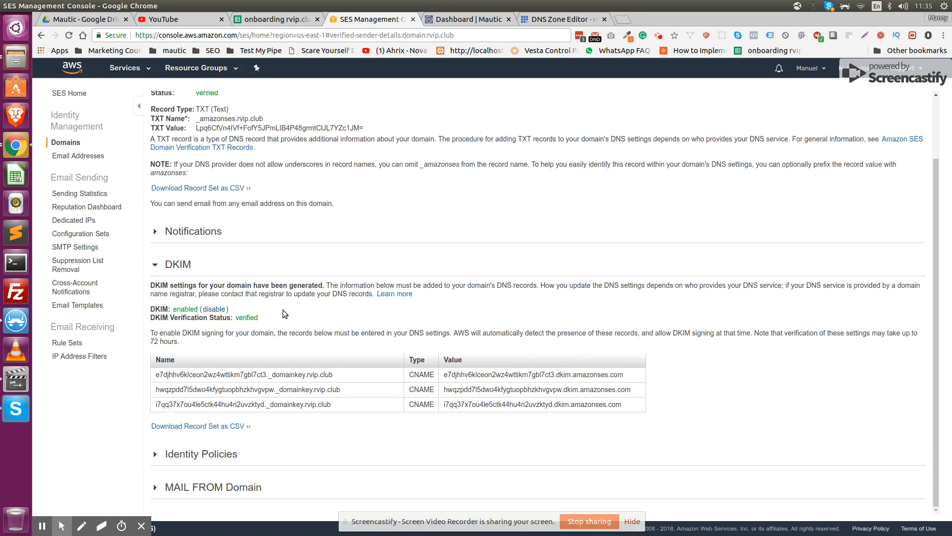
mouse_move(298, 313)
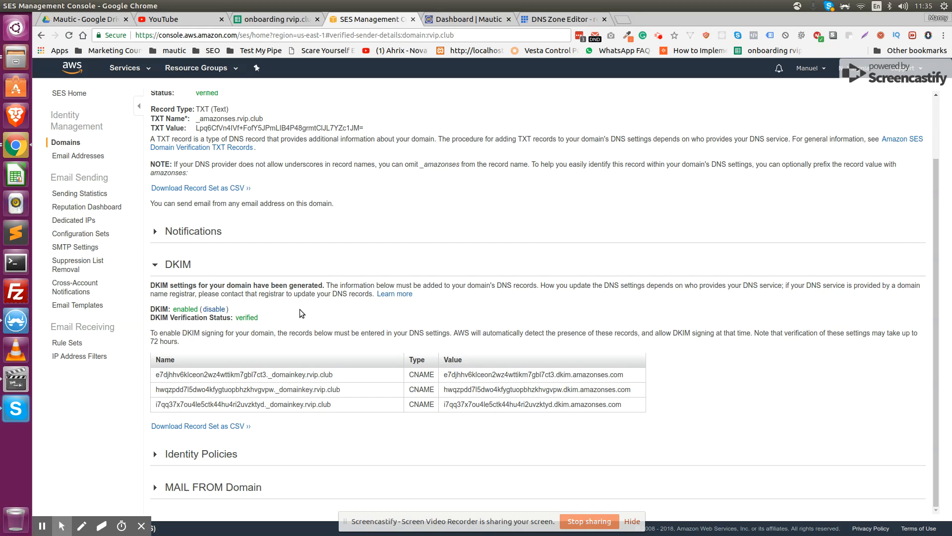
double_click(300, 374)
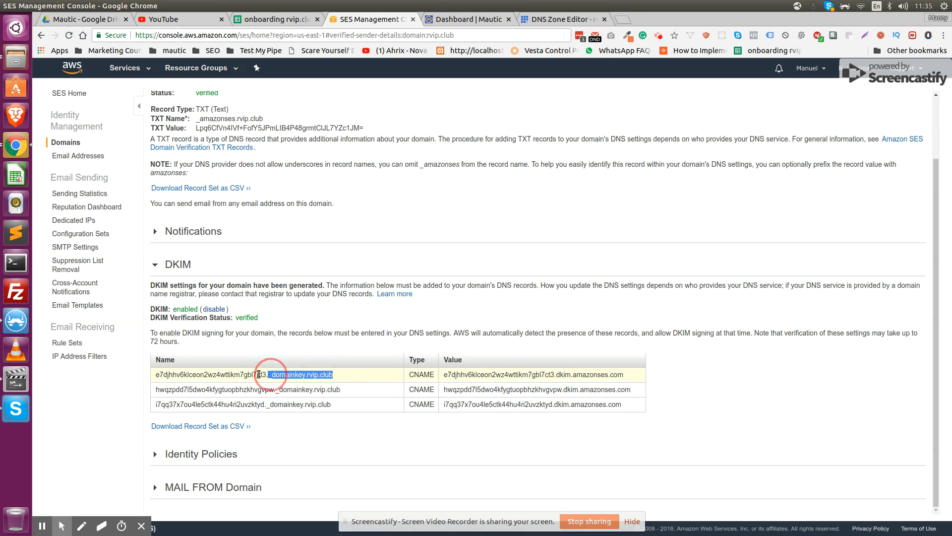
triple_click(243, 374)
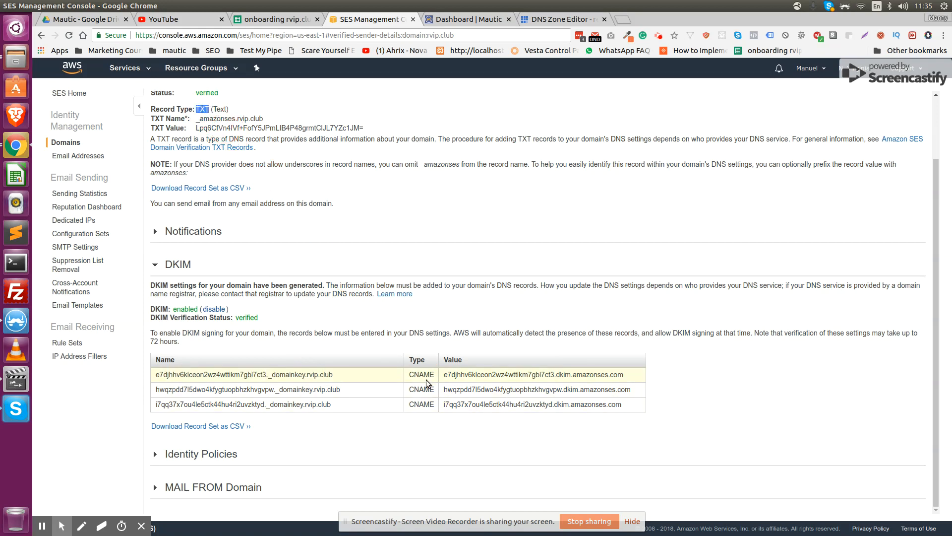
Fill a CNAME record in Bluehost with host ct3._domainkey.rvip.club.
click(558, 19)
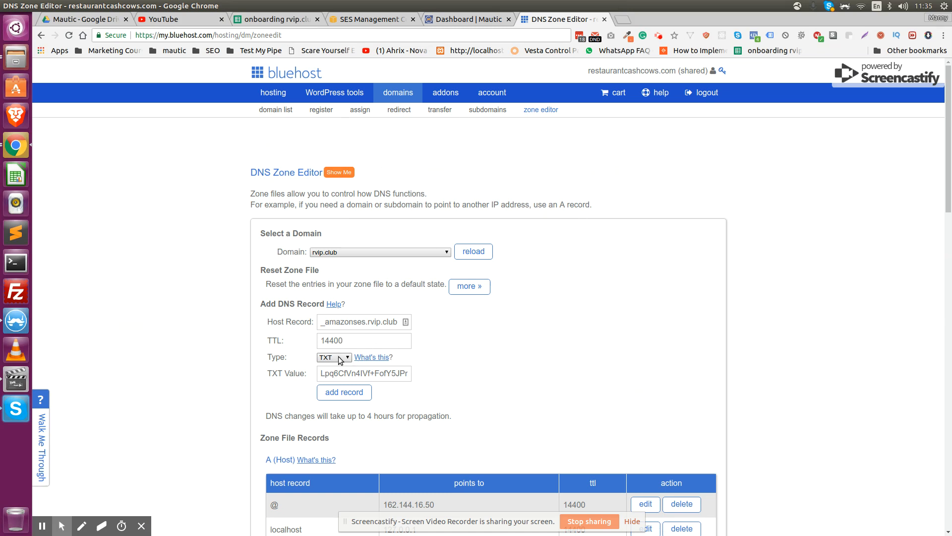
triple_click(359, 321)
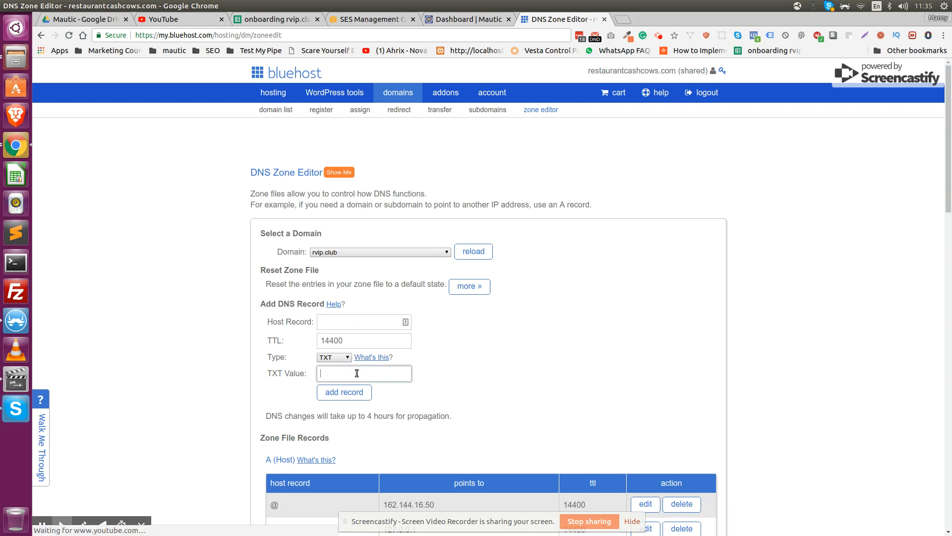
click(333, 357)
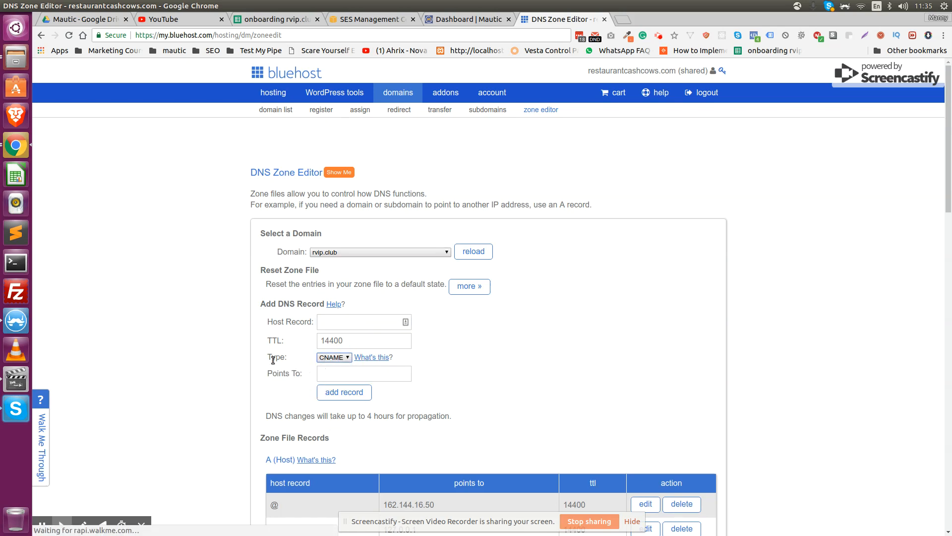
text(ct3._domainkey.rvip.club)
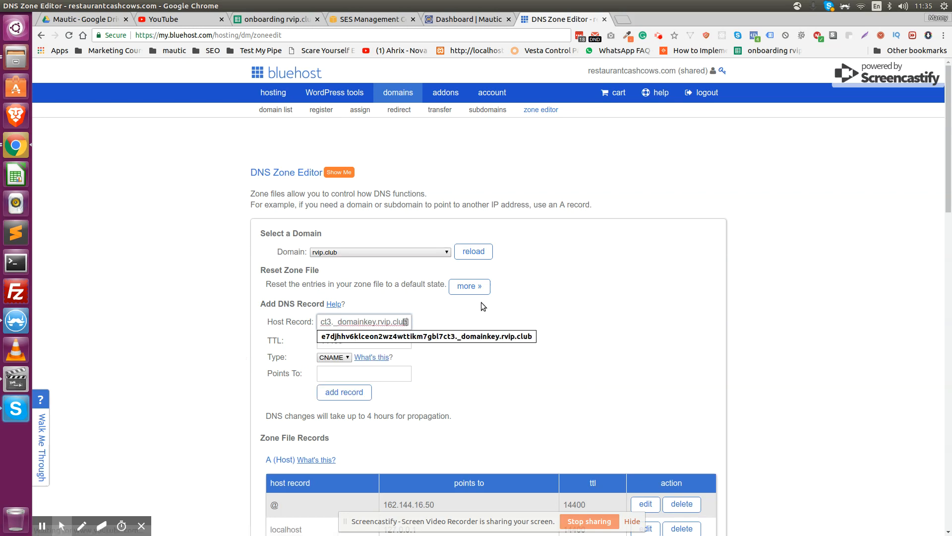
Carry the first DKIM CNAME value from SES into the record's Points To field.
click(372, 19)
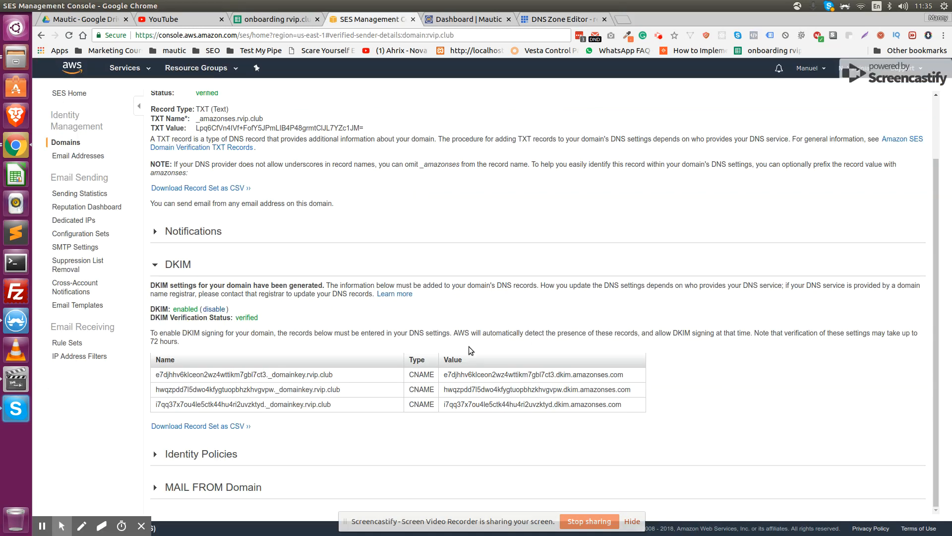
double_click(534, 374)
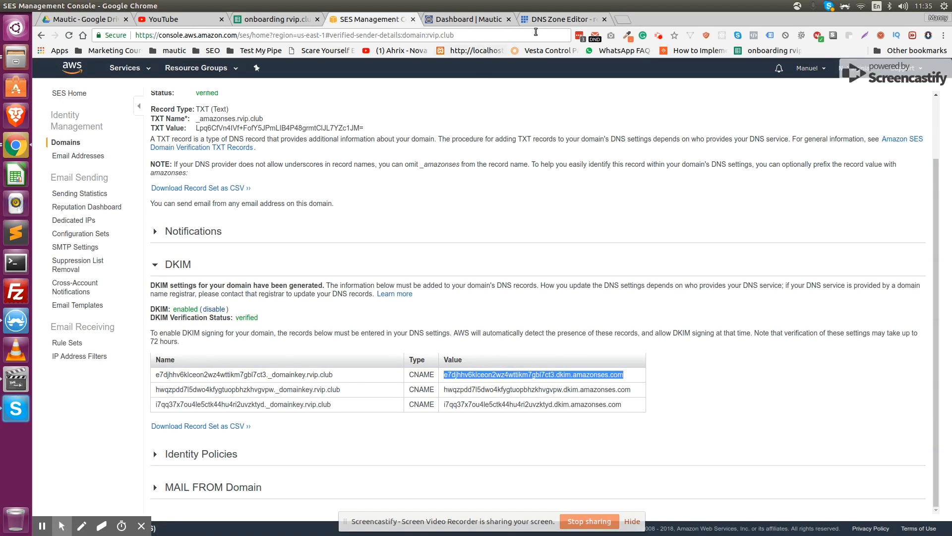
click(558, 19)
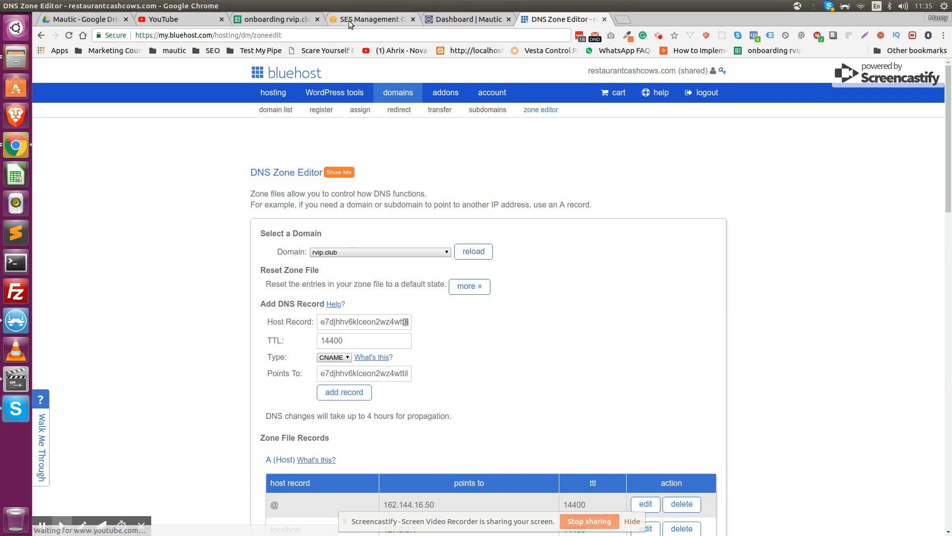
click(370, 19)
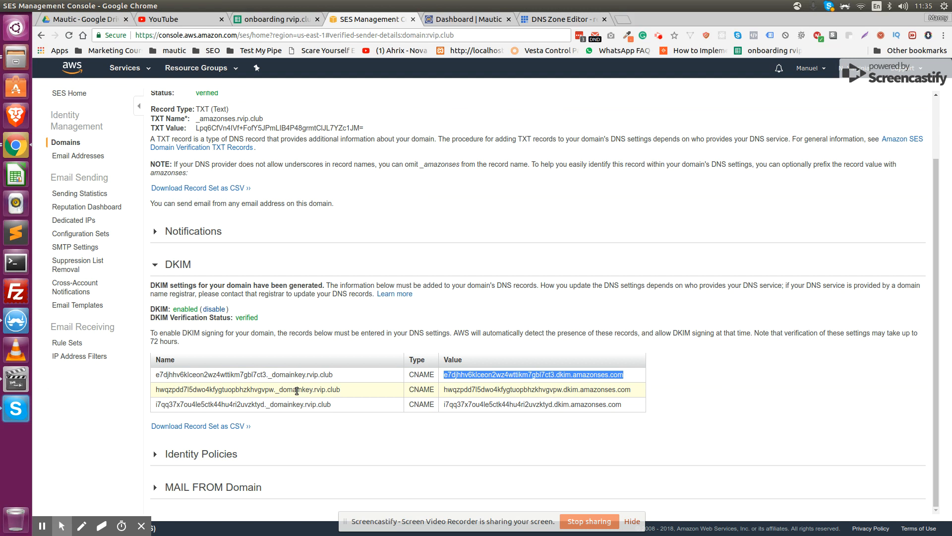
mouse_move(354, 351)
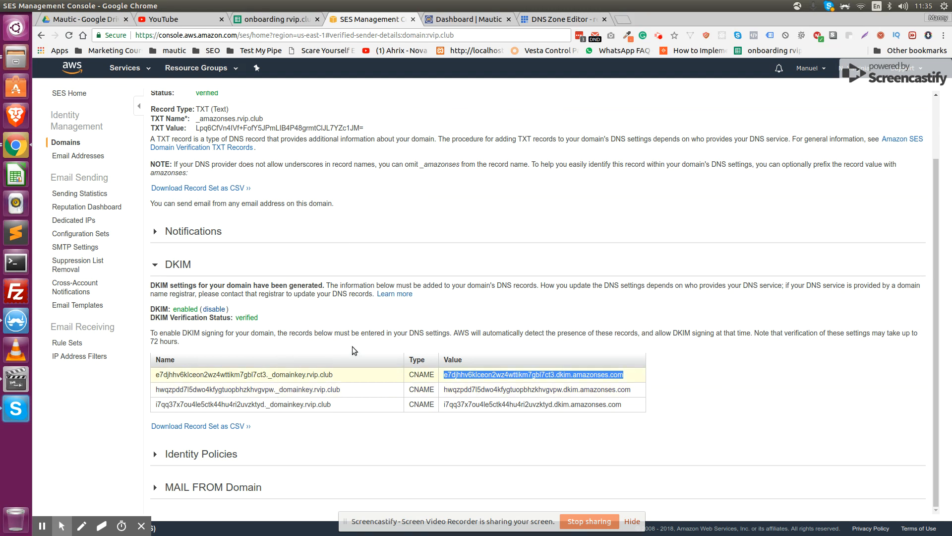
scroll(up, 3)
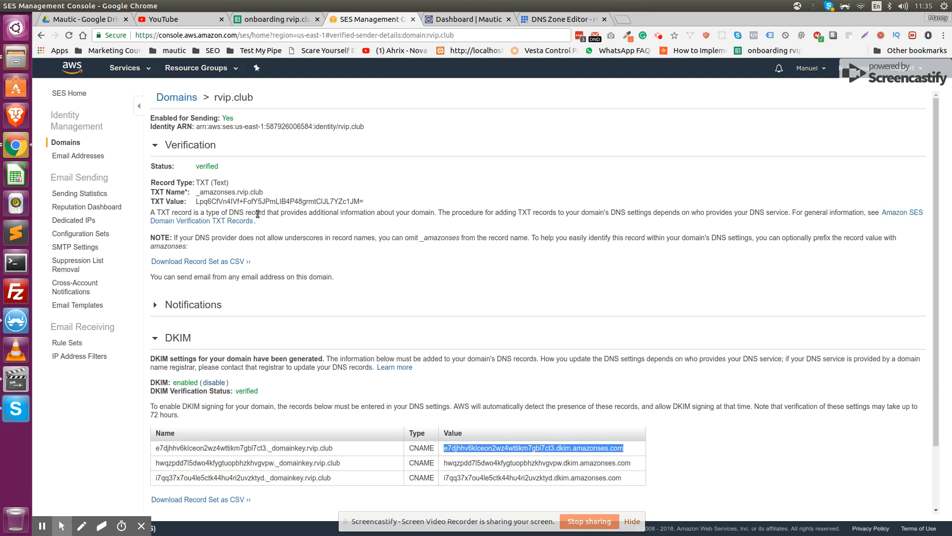
mouse_move(249, 266)
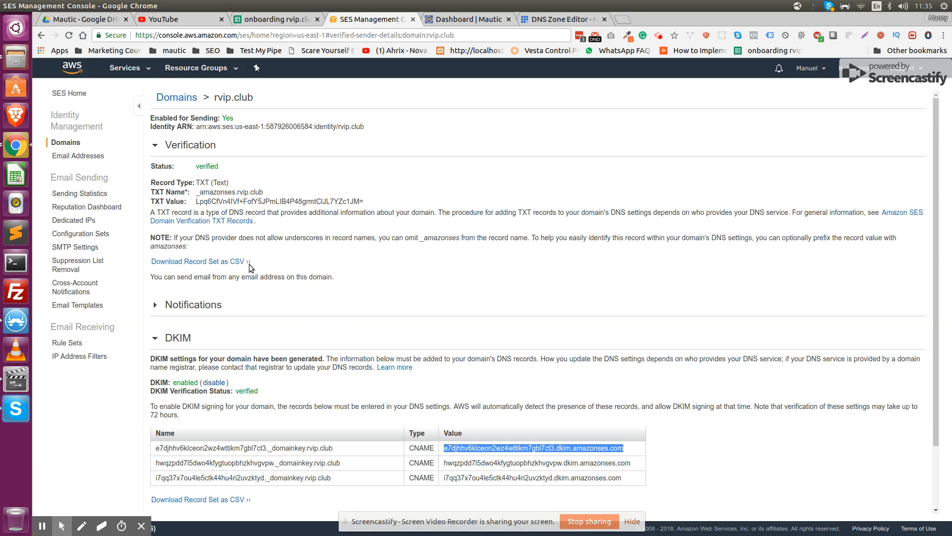
mouse_move(78, 156)
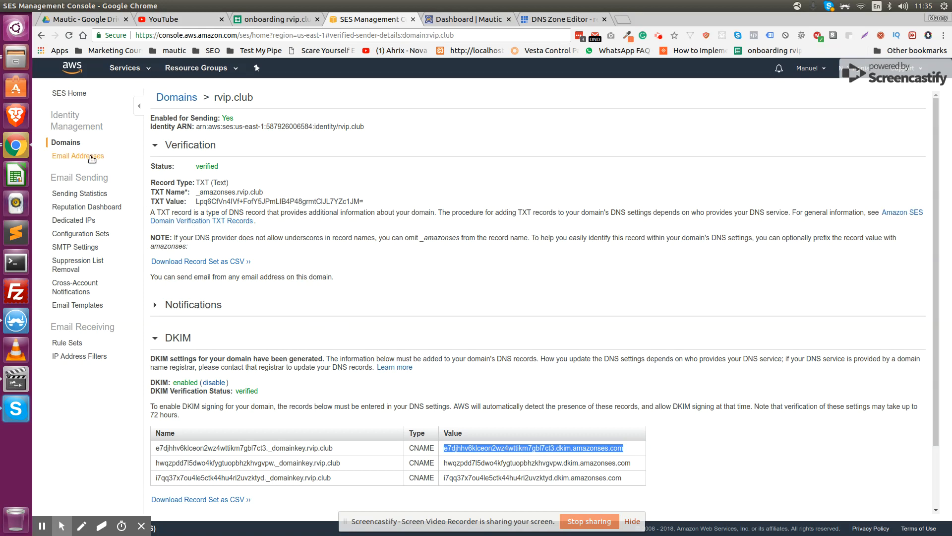
mouse_move(251, 363)
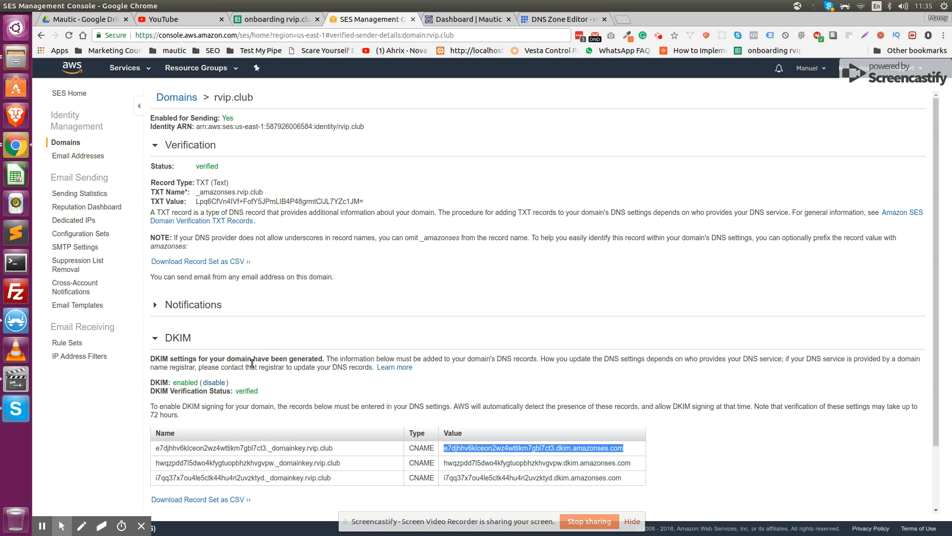
mouse_move(77, 156)
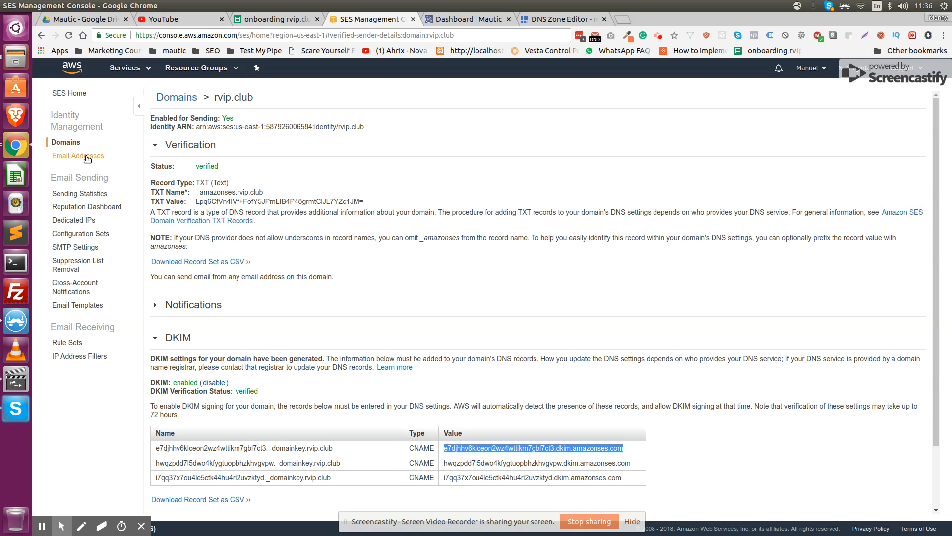
mouse_move(191, 348)
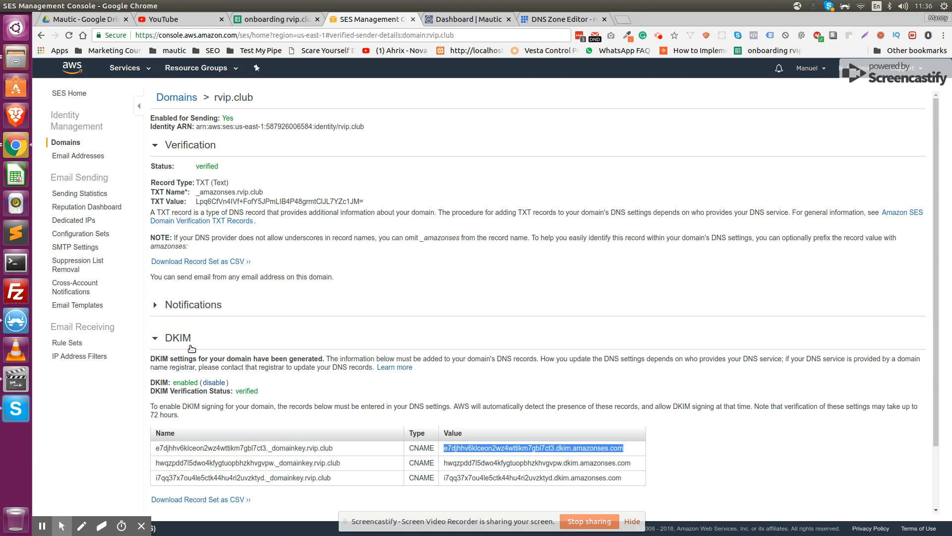
mouse_move(77, 156)
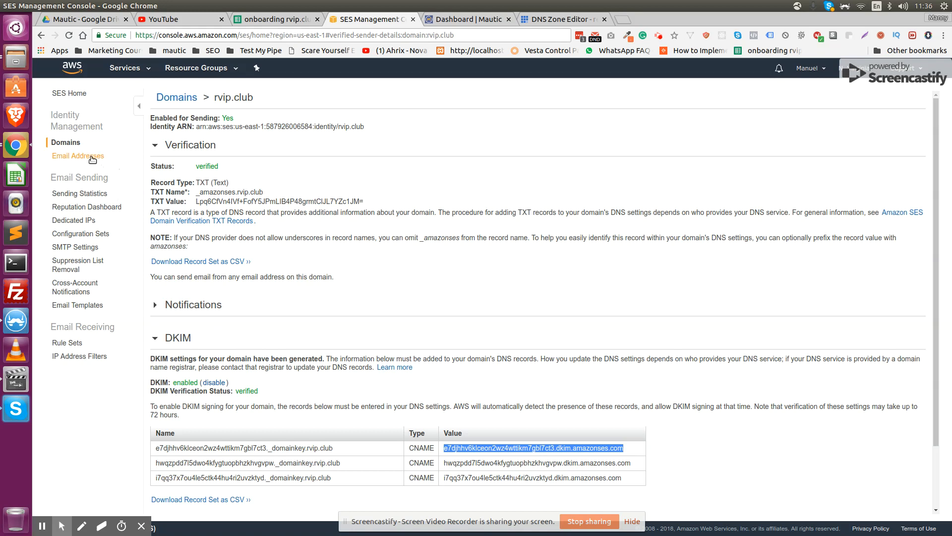
Show the list of verified email address identities.
click(78, 155)
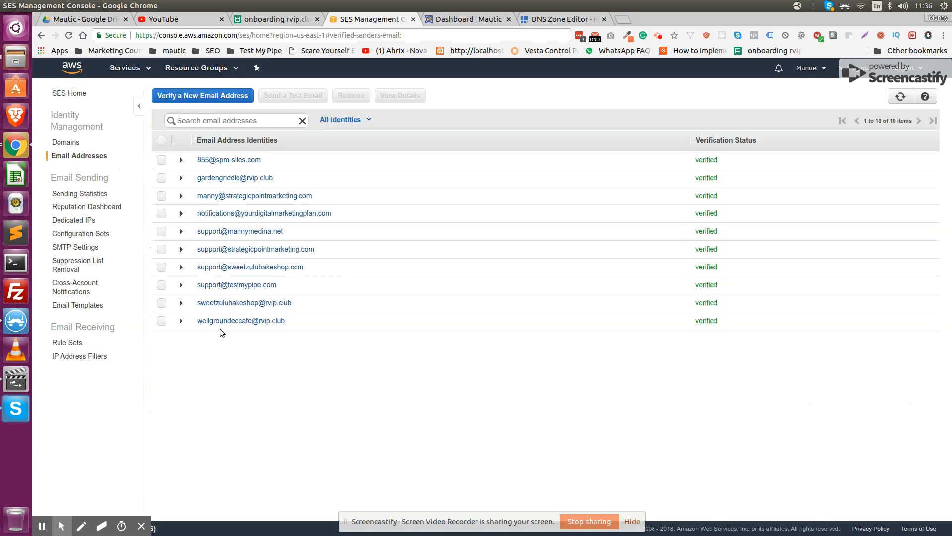
click(202, 95)
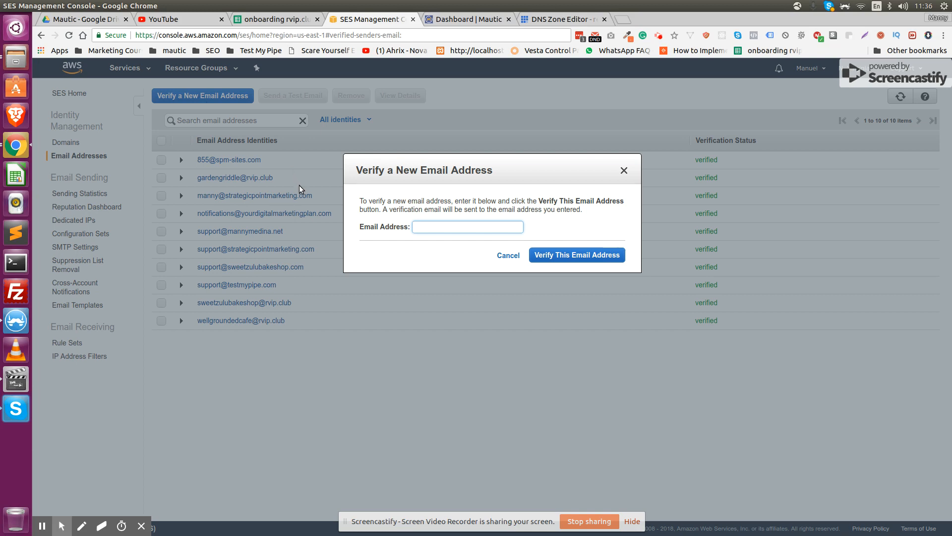
click(468, 226)
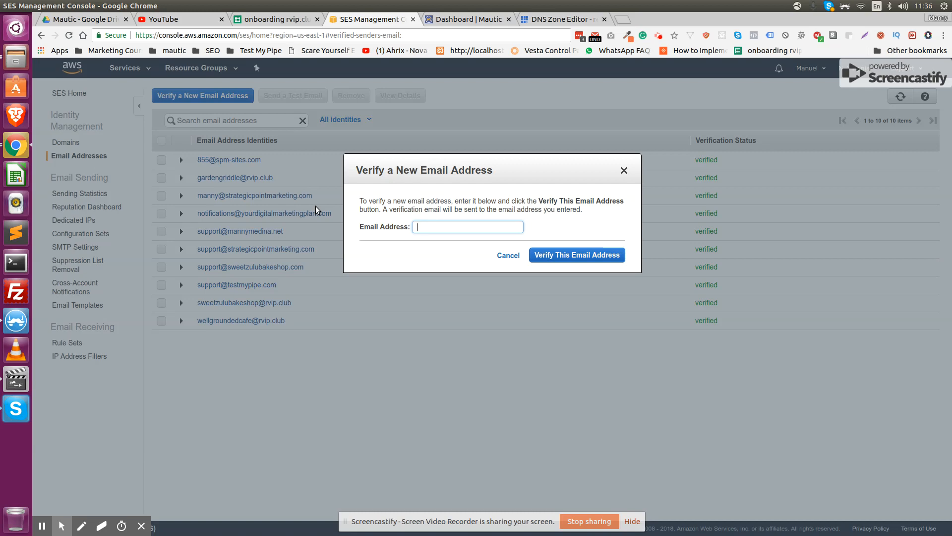
text(wel)
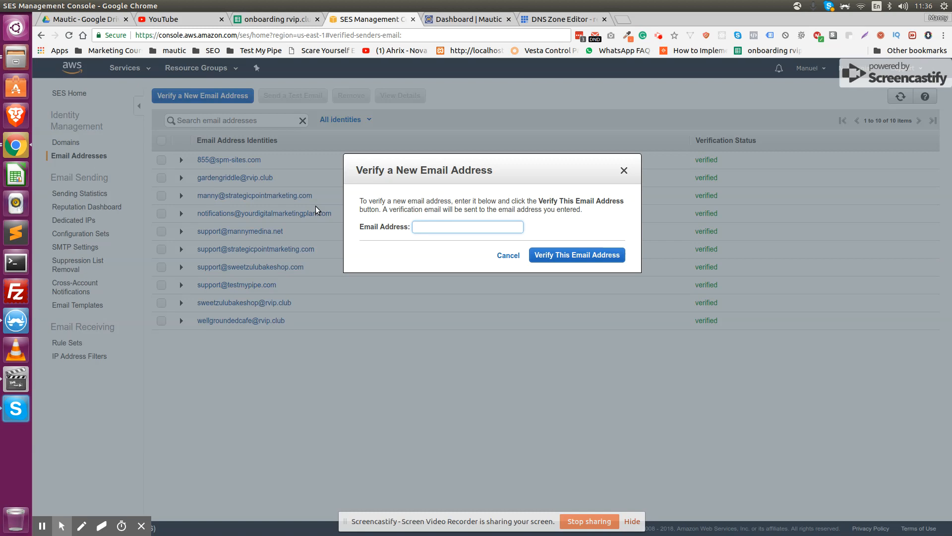
click(467, 227)
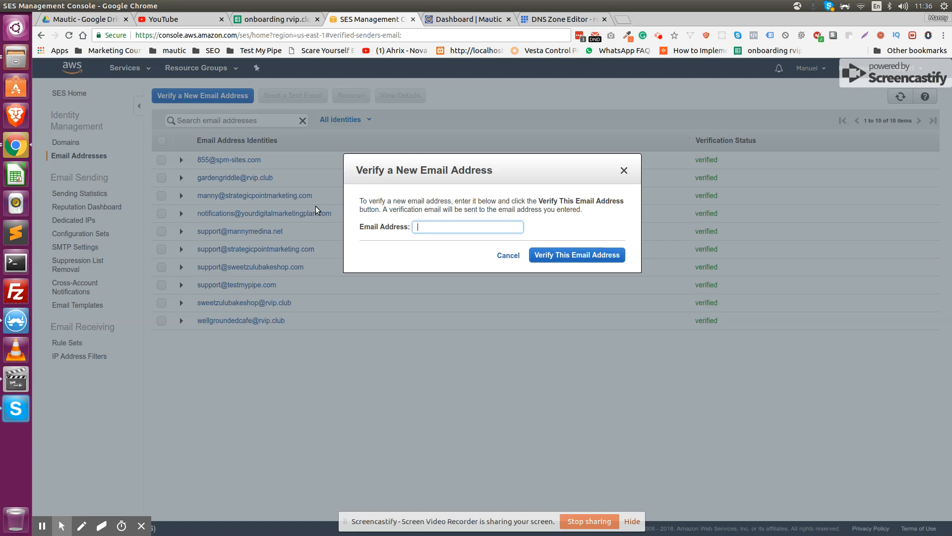
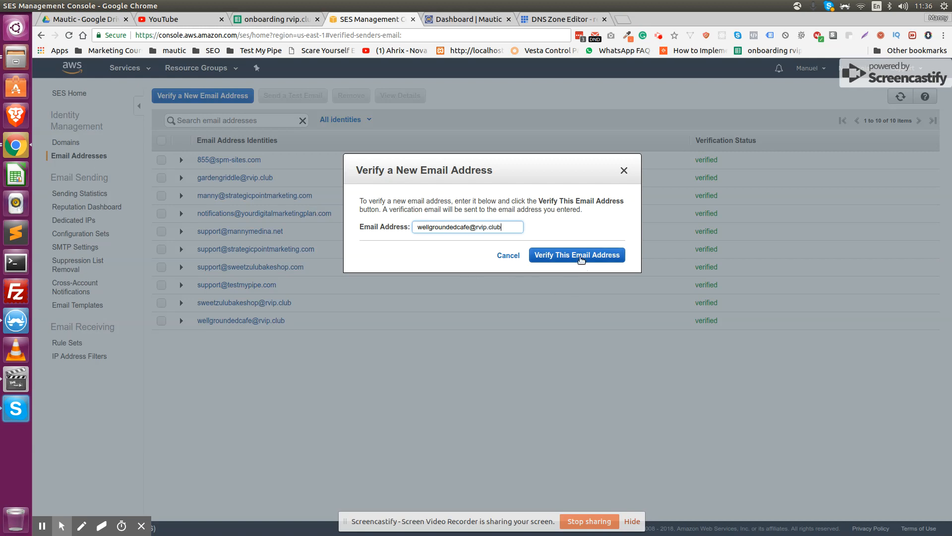
mouse_move(442, 405)
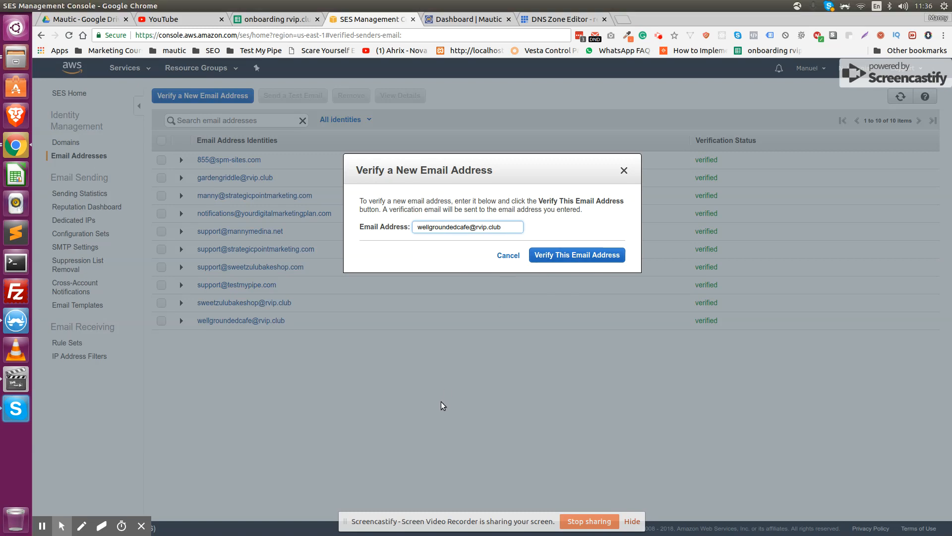
click(442, 389)
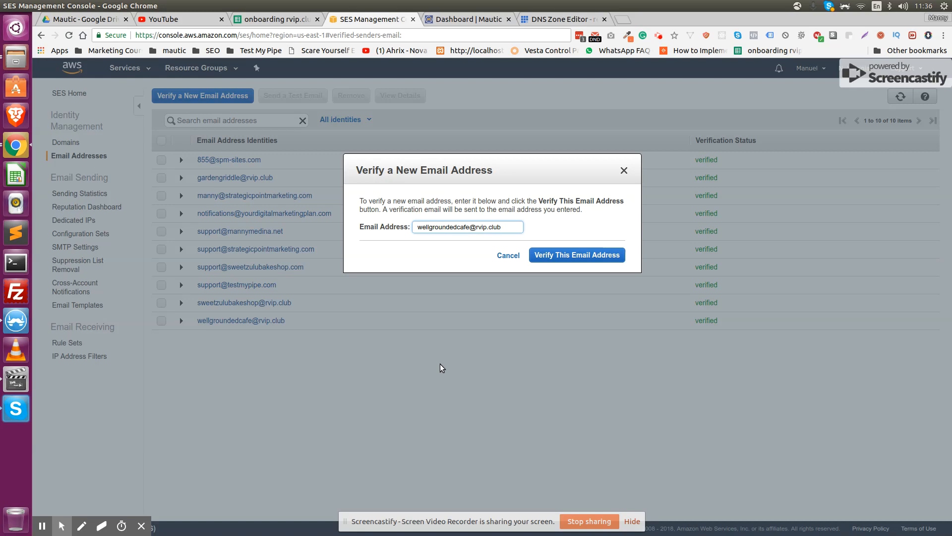
triple_click(467, 227)
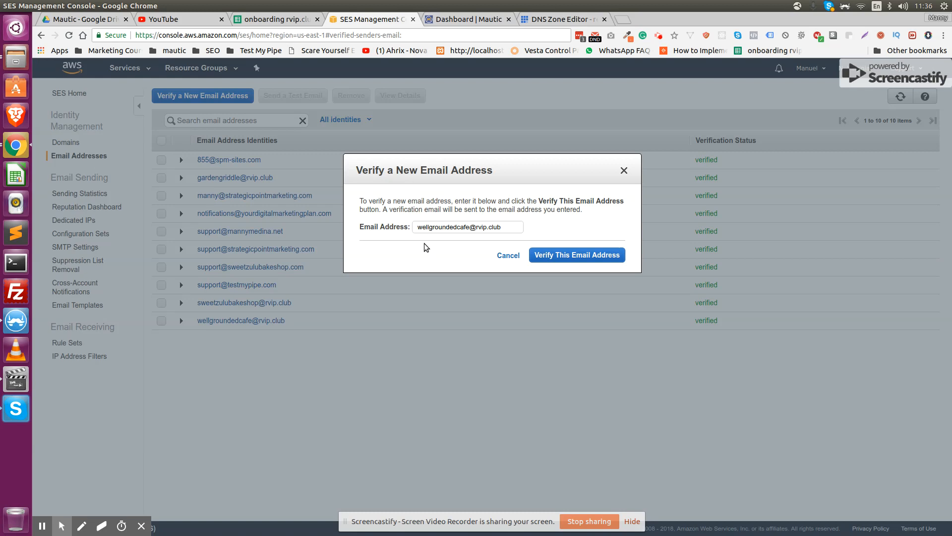
mouse_move(508, 256)
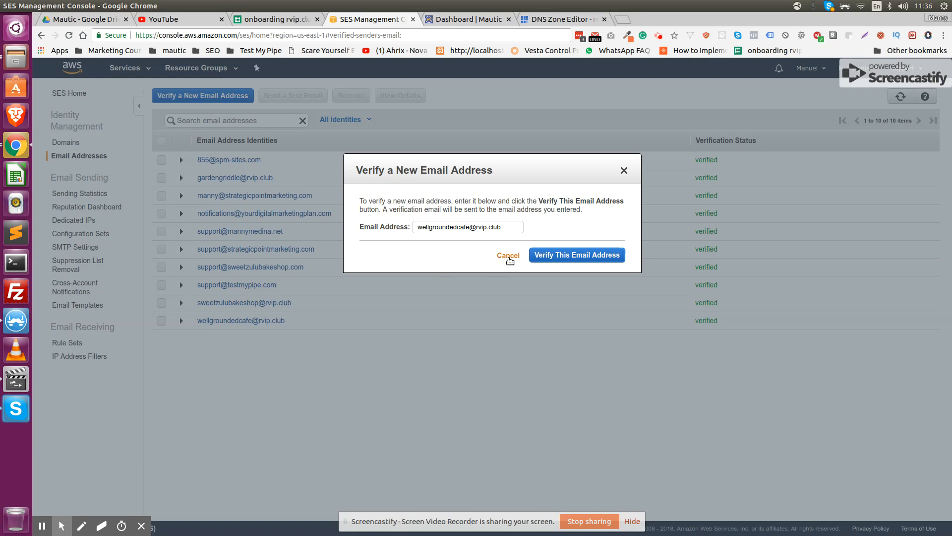
click(508, 255)
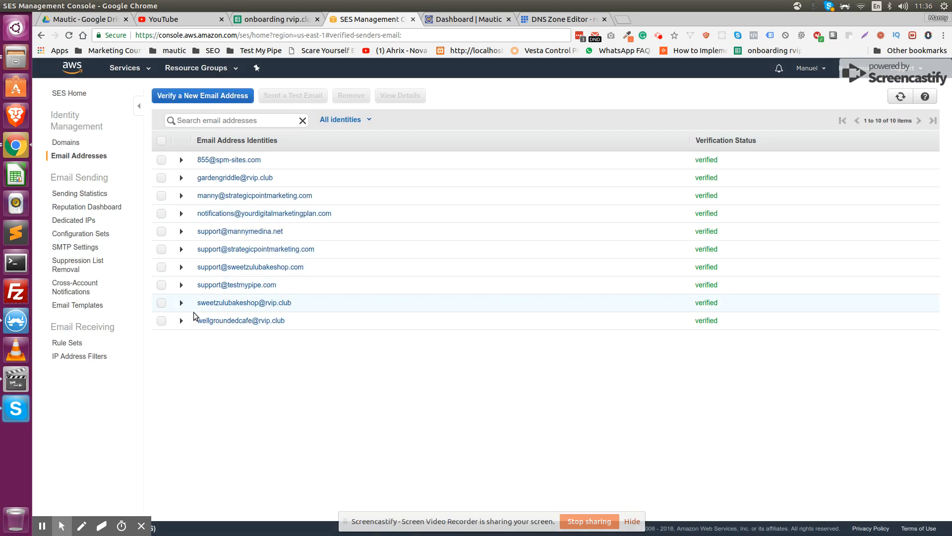
mouse_move(133, 237)
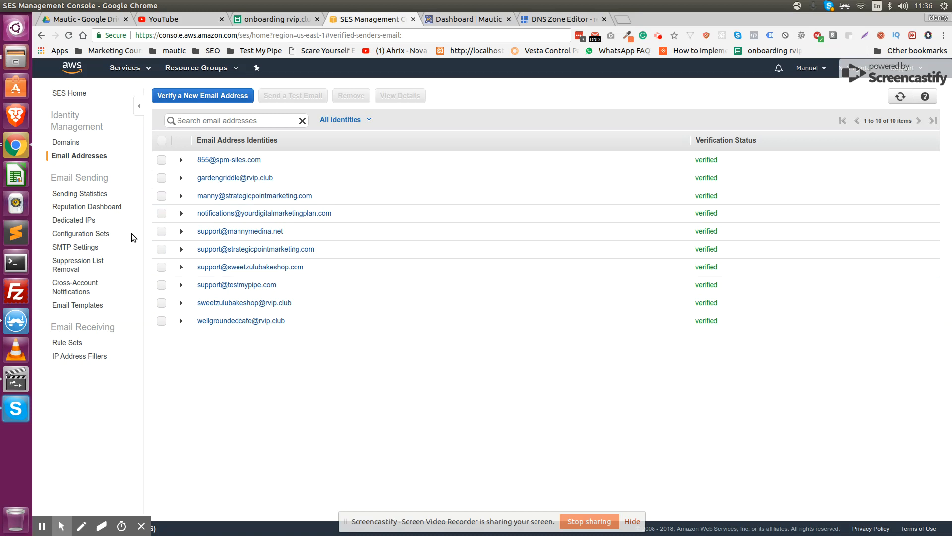
click(467, 19)
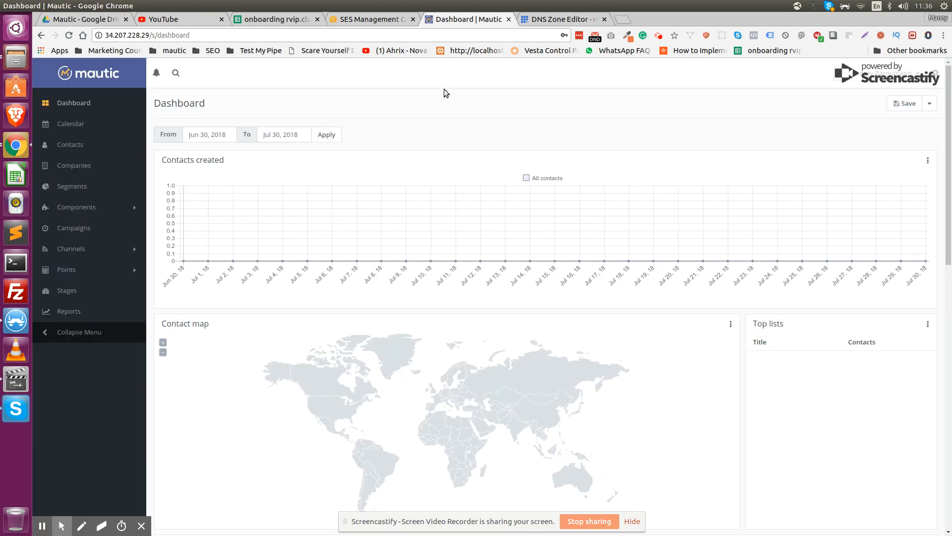
Glance at the SES email addresses list and return to the Mautic dashboard.
click(370, 19)
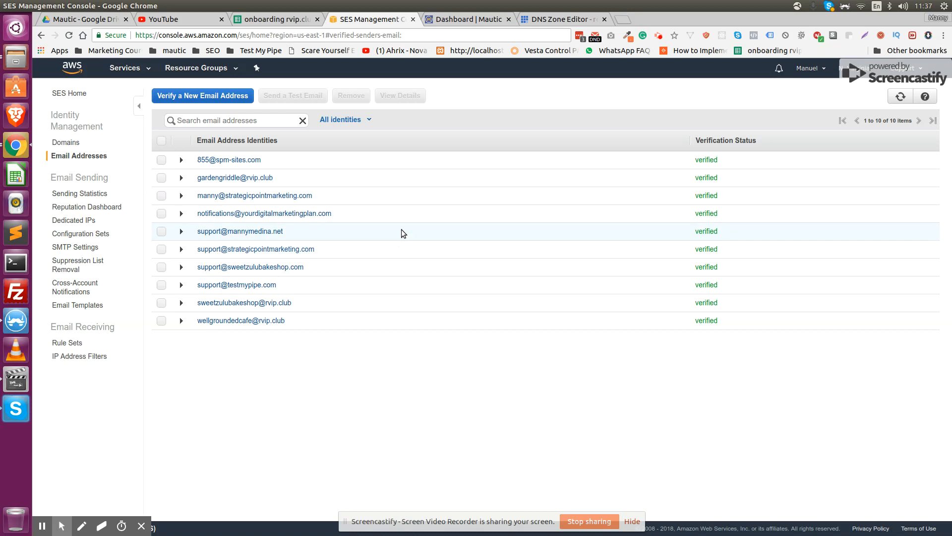
click(467, 19)
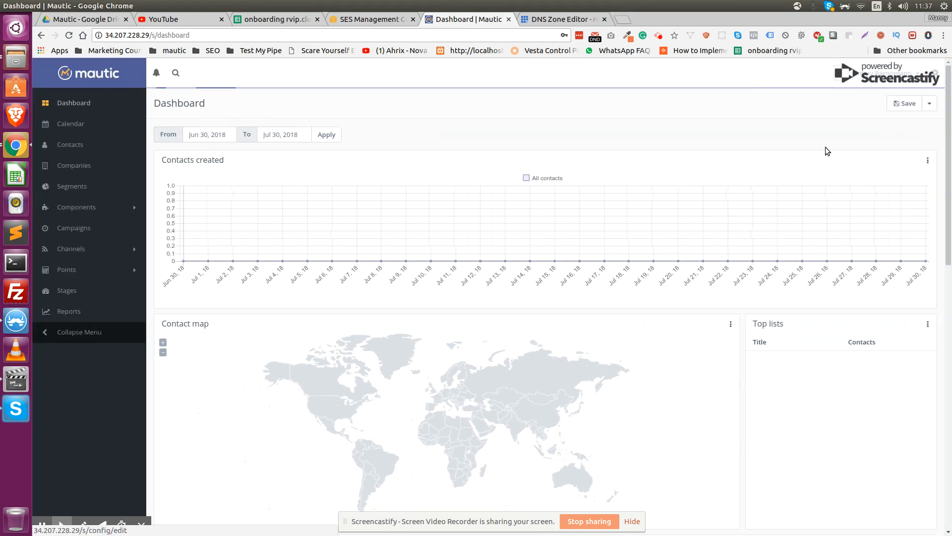
mouse_move(507, 173)
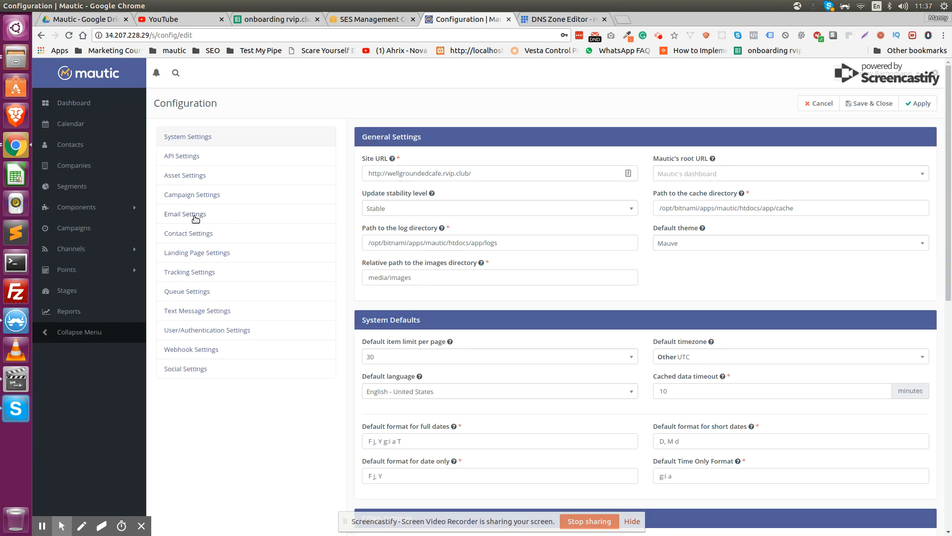
click(184, 214)
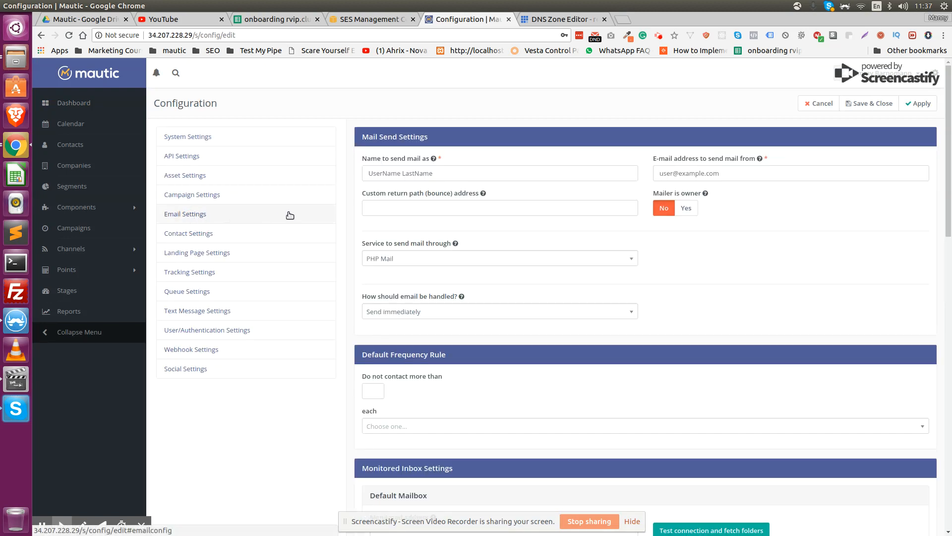
mouse_move(421, 239)
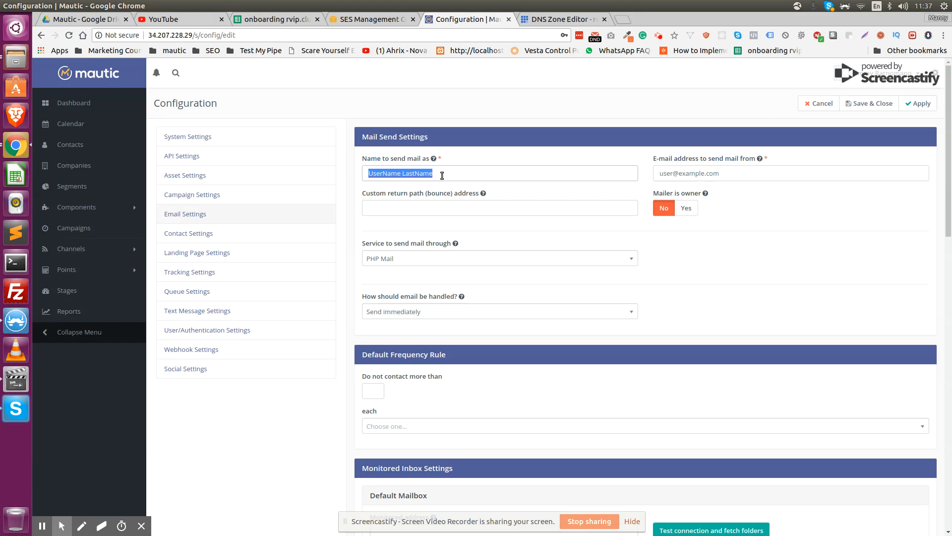
text(Well Grounded Cafe)
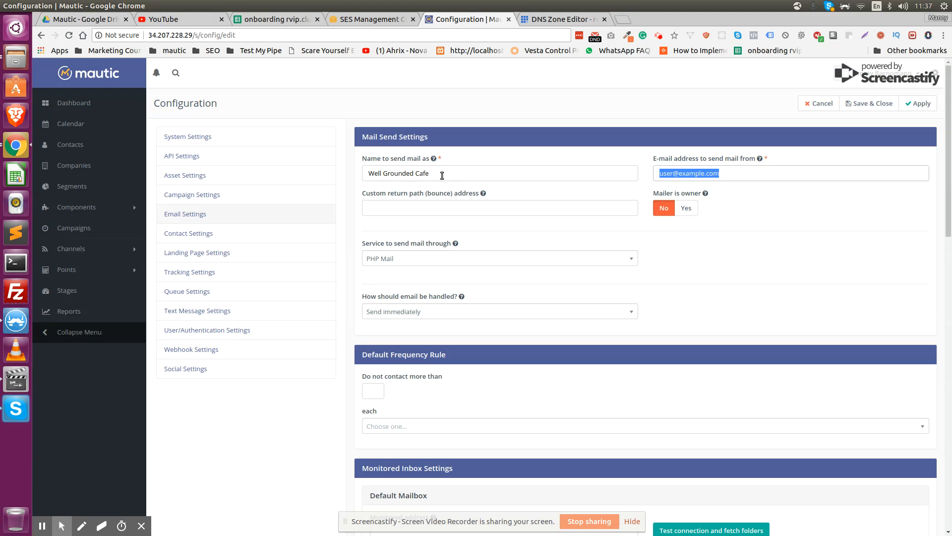
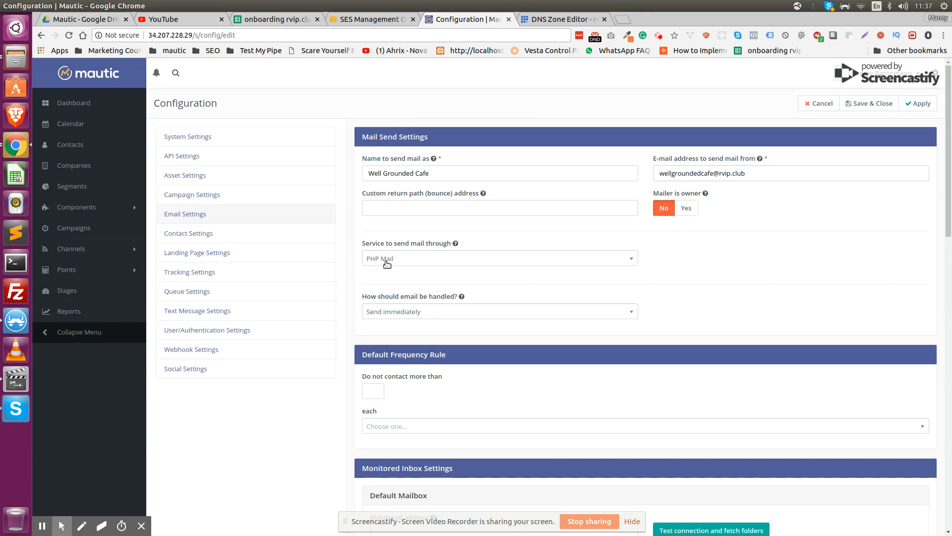
Choose Amazon SES as the sending service on the us-east-1 host and check the SES region.
click(498, 258)
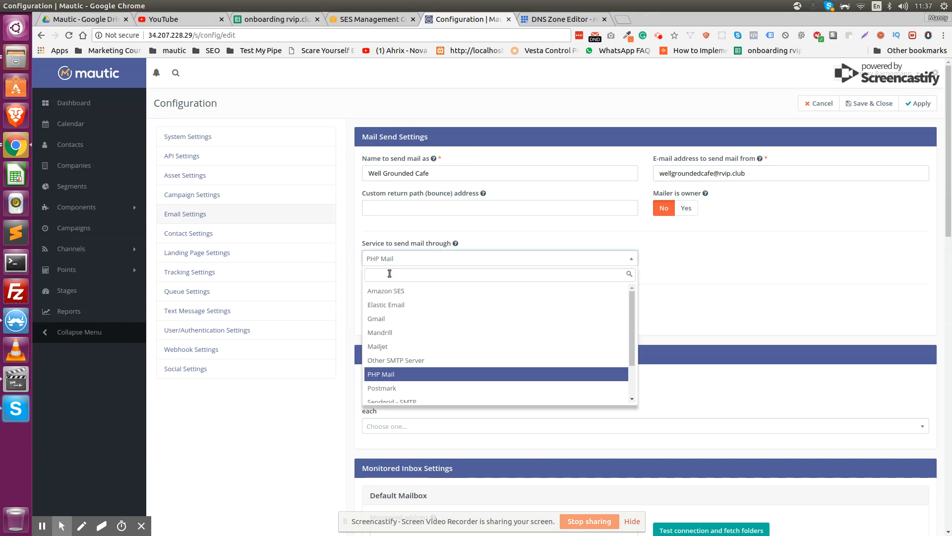
click(386, 291)
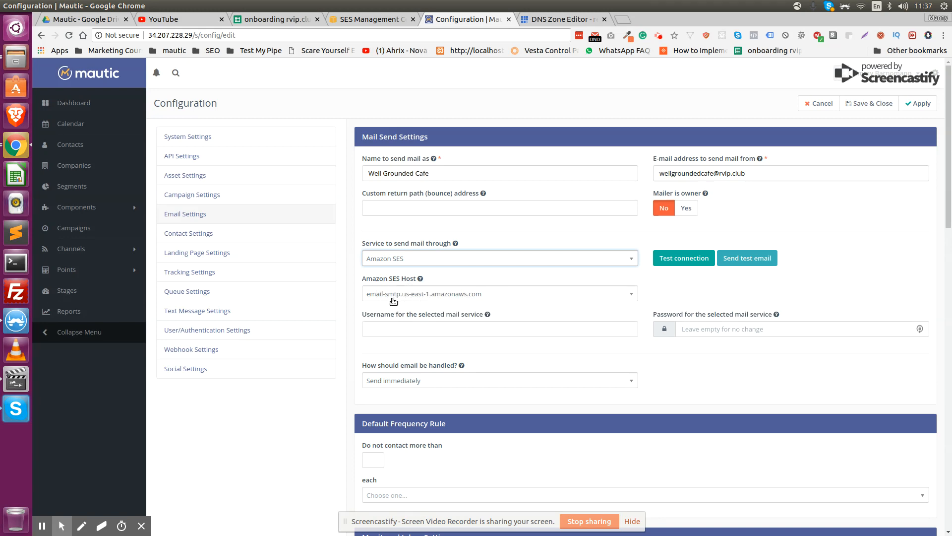
mouse_move(418, 300)
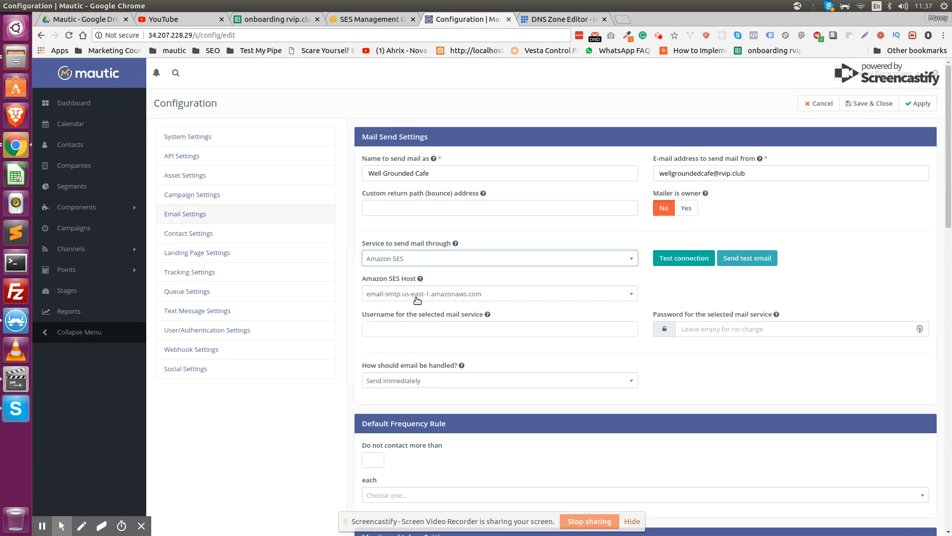
click(498, 293)
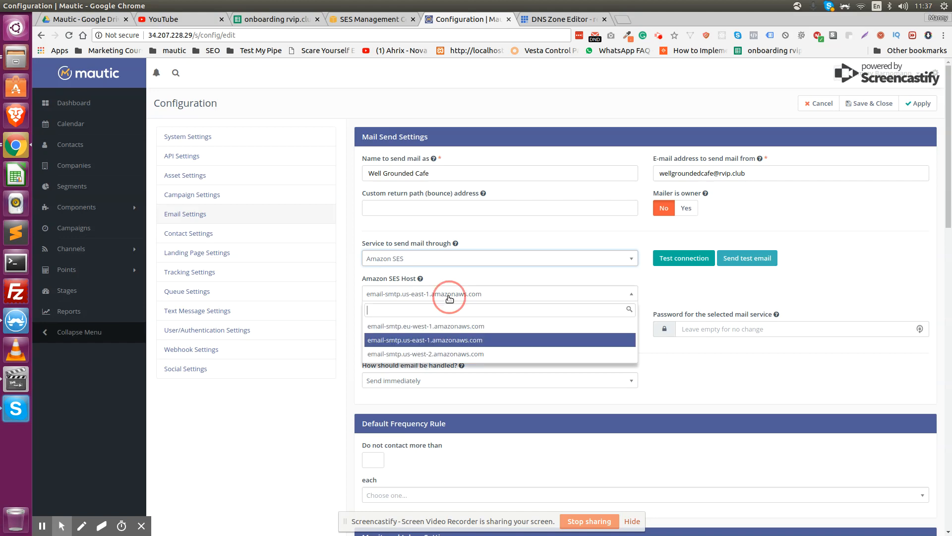
click(371, 19)
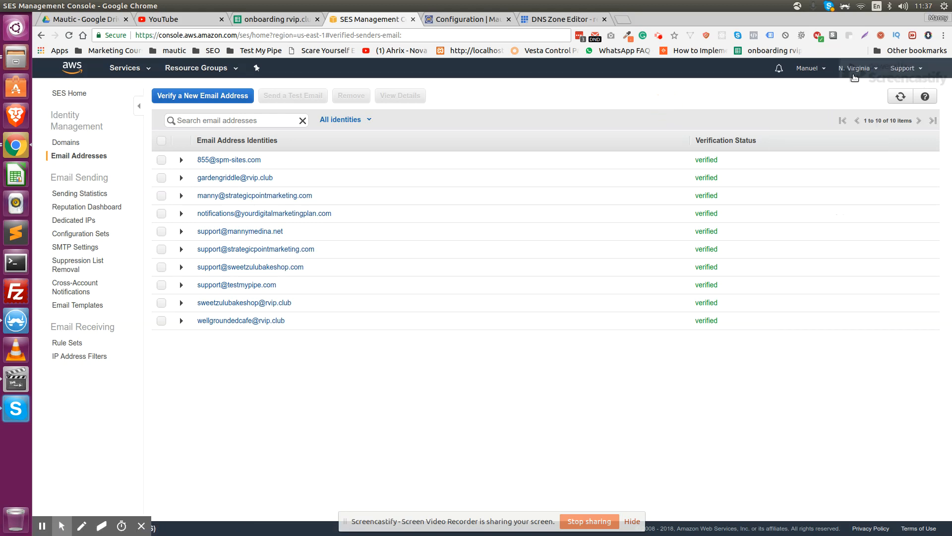
click(857, 69)
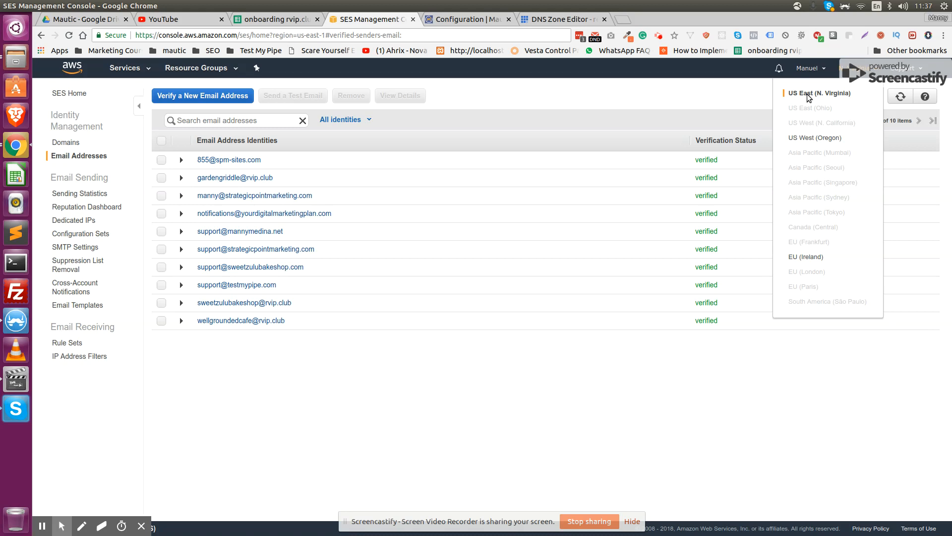
click(559, 19)
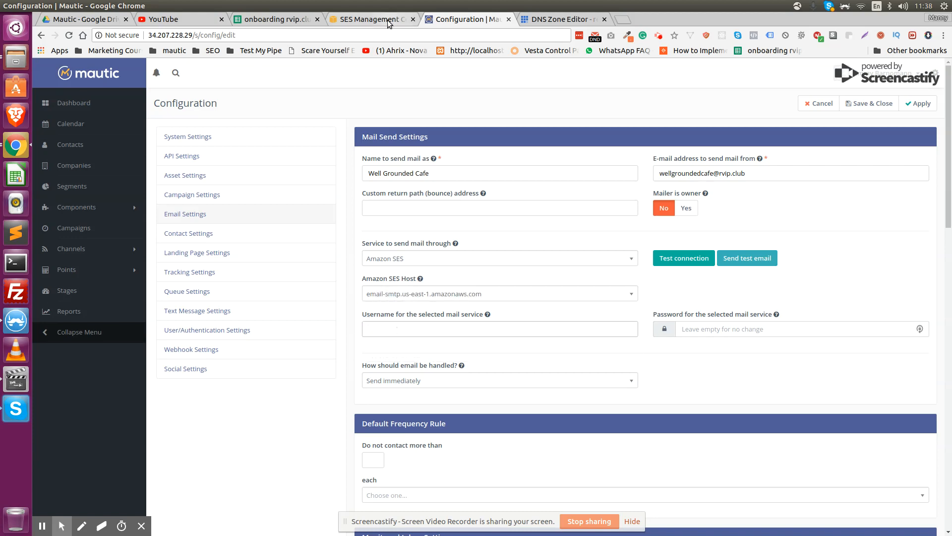
click(370, 19)
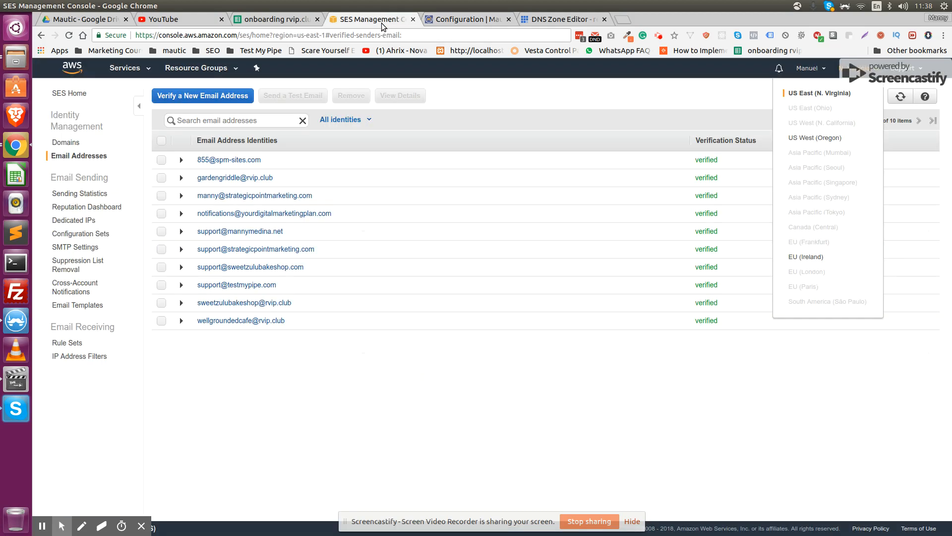
click(465, 19)
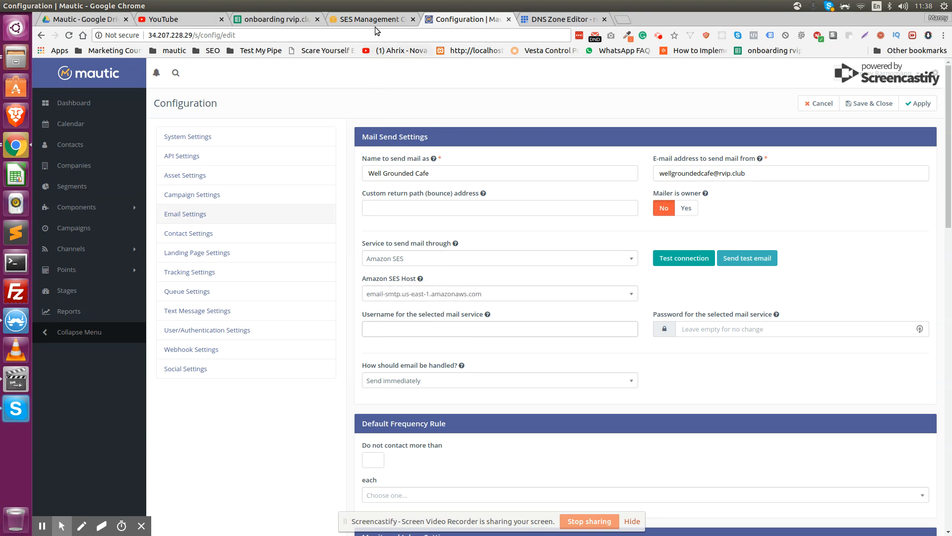
click(370, 19)
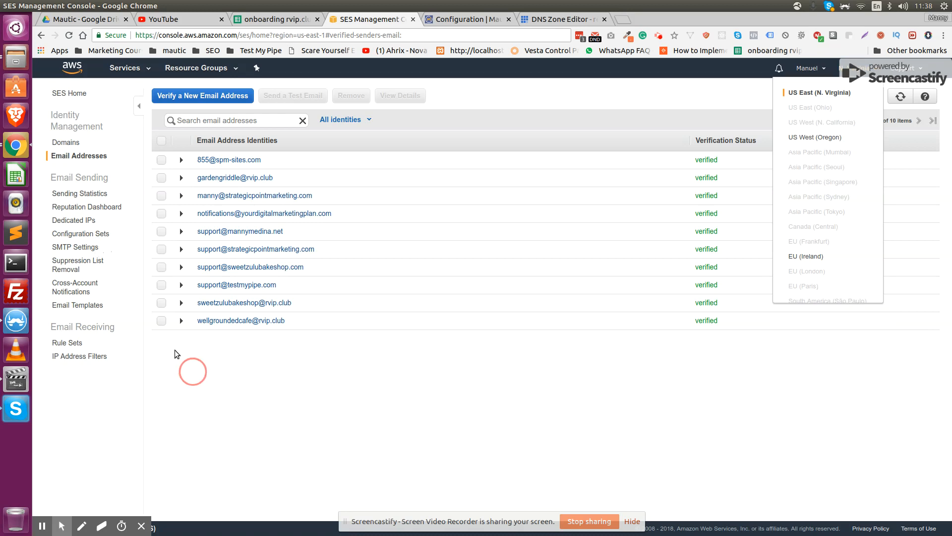
click(76, 247)
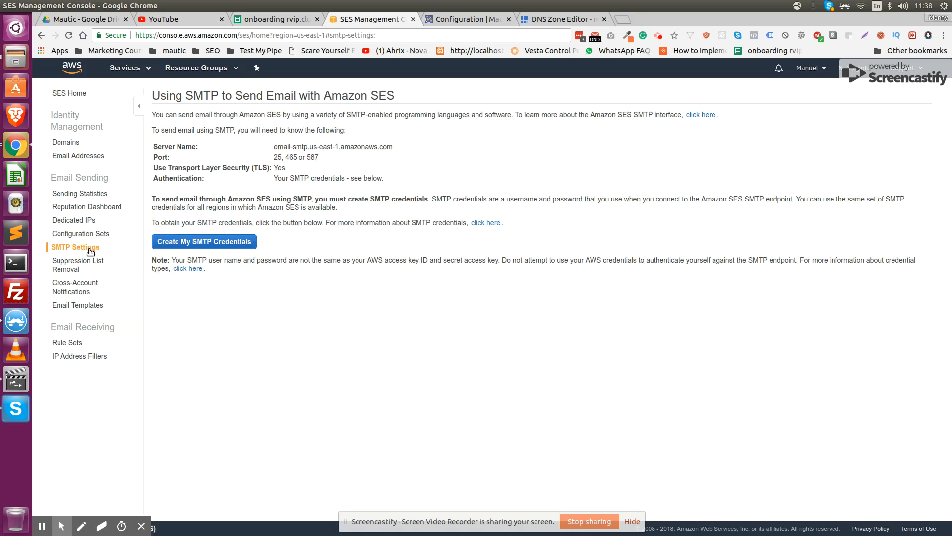
mouse_move(212, 245)
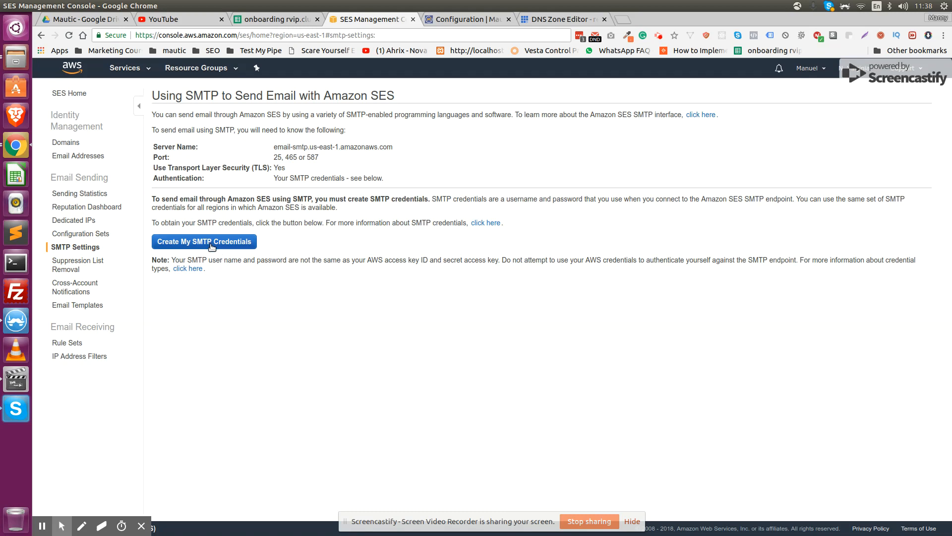
Start creating SMTP credentials from the SES SMTP Settings page.
click(203, 241)
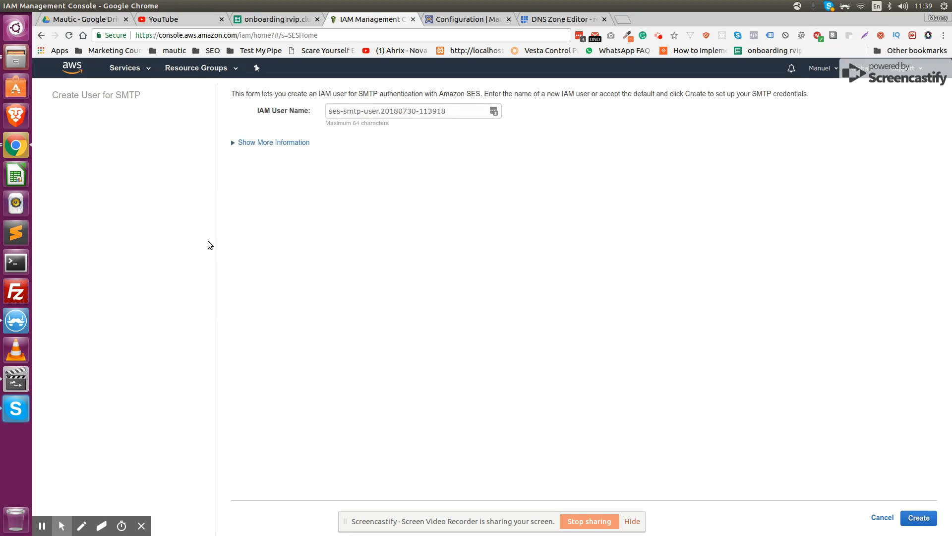
mouse_move(214, 210)
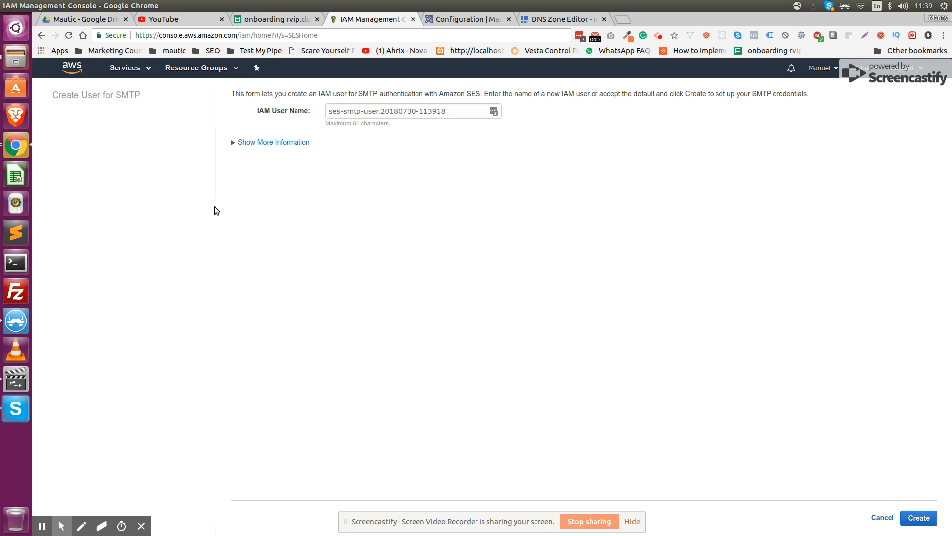
mouse_move(498, 234)
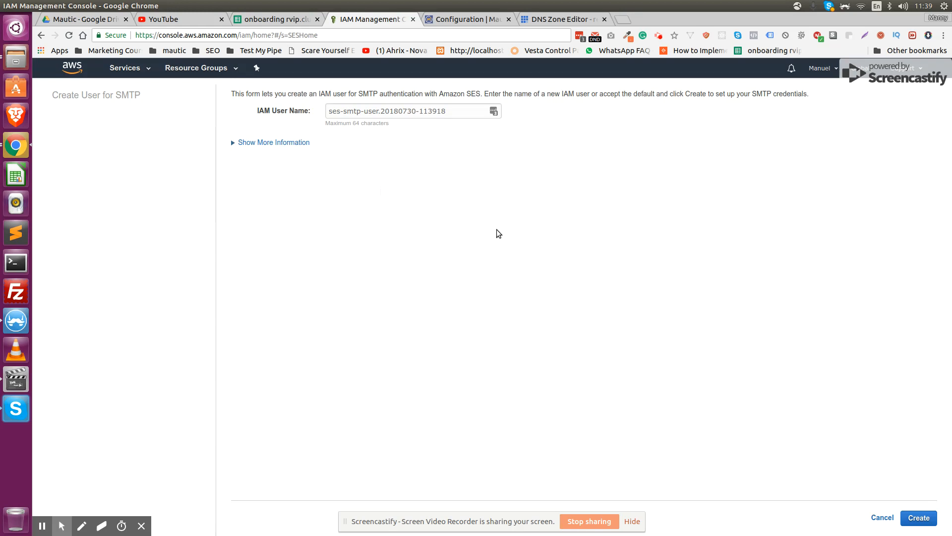
Create the IAM user ses-smtp-user.20180730-113918 with the default name.
click(918, 518)
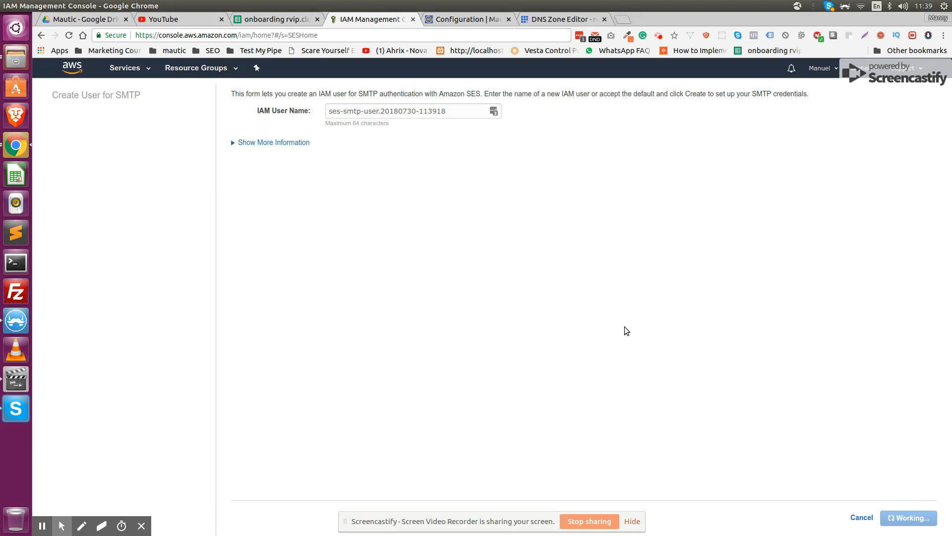
mouse_move(606, 304)
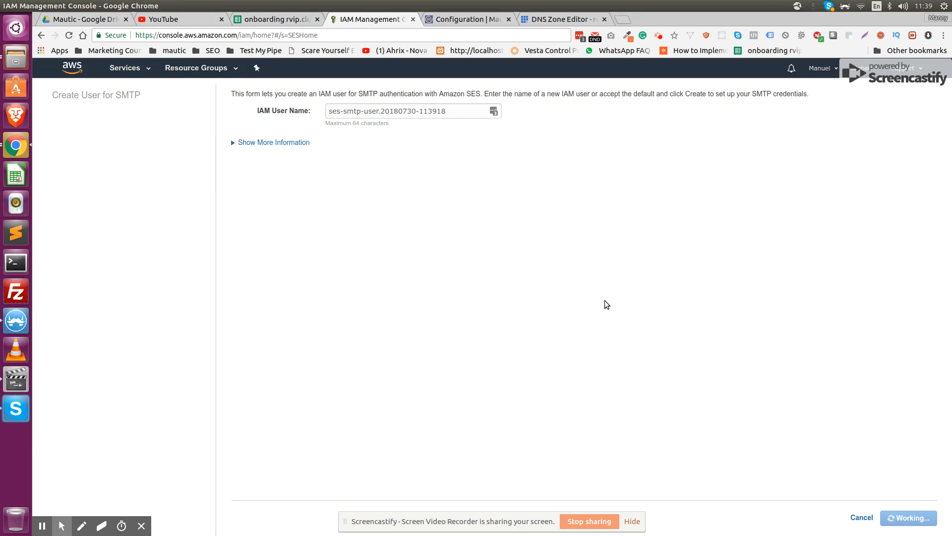
mouse_move(592, 278)
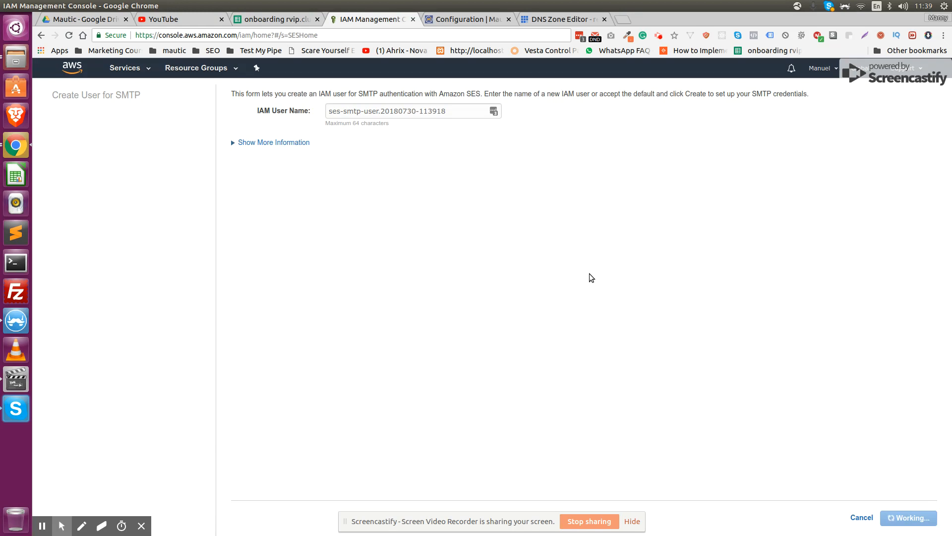
mouse_move(322, 358)
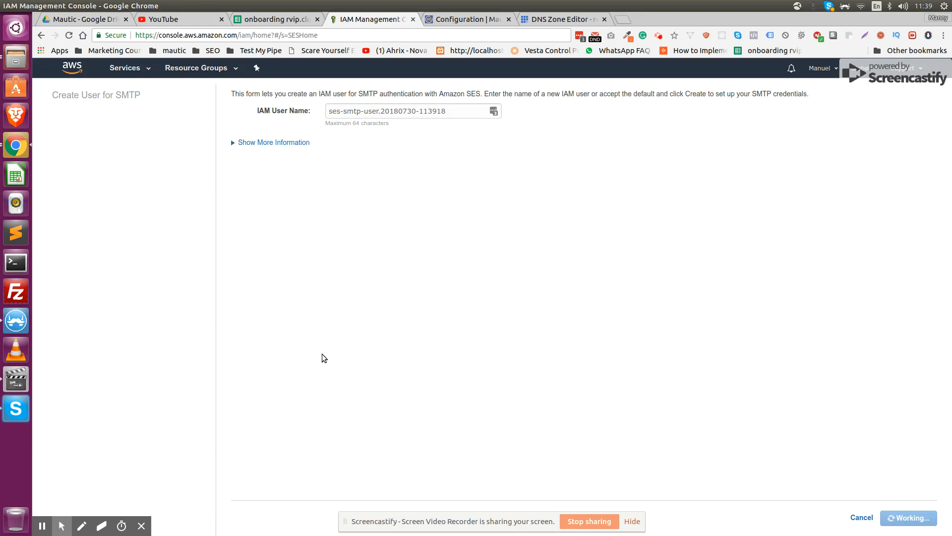
mouse_move(169, 416)
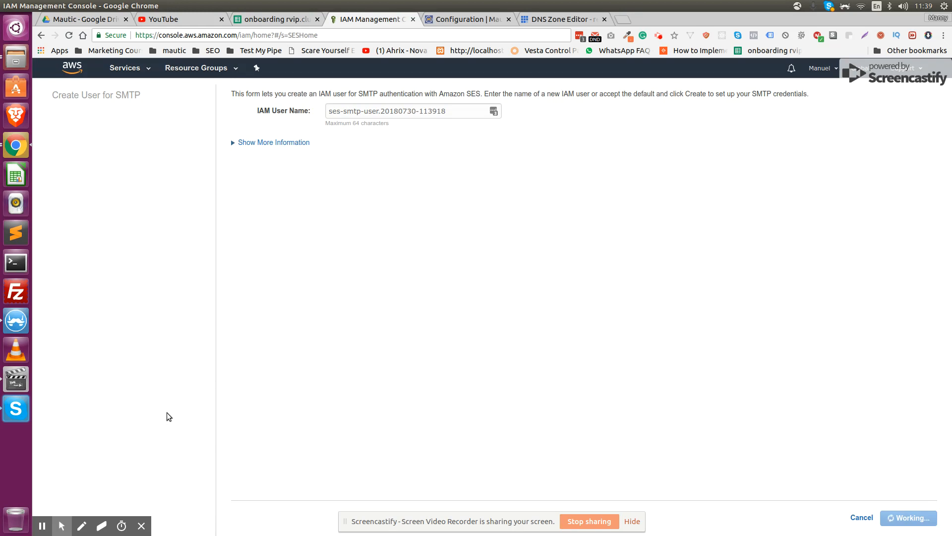
click(16, 526)
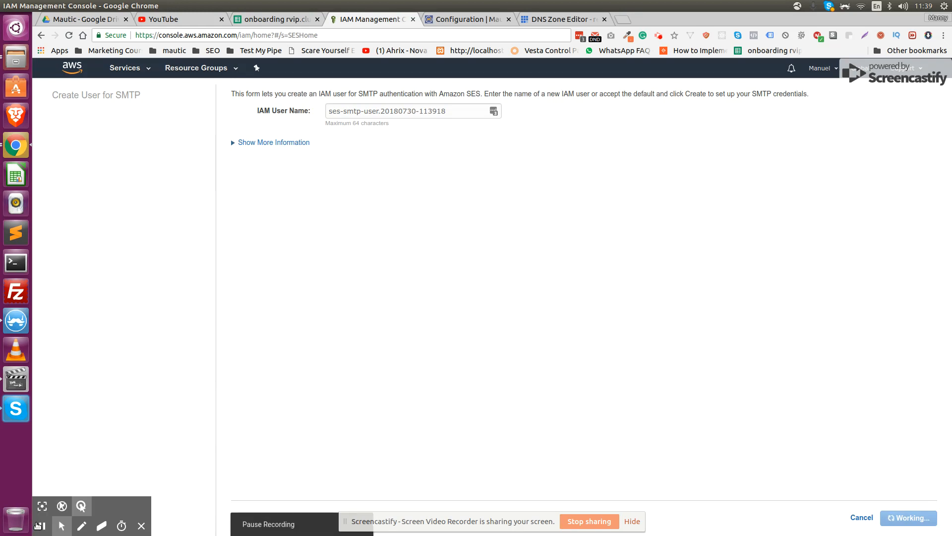
click(908, 518)
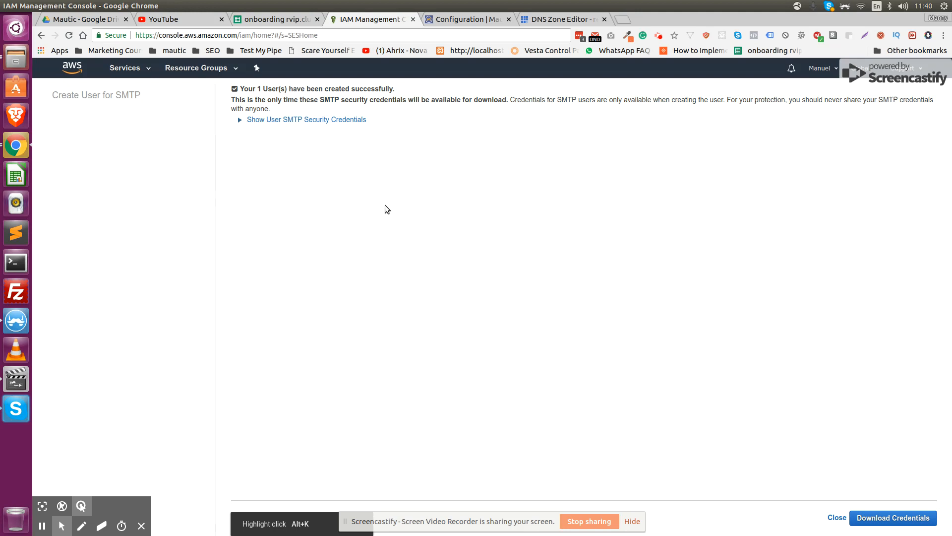
Reveal the new SMTP username and password and carry them into Mautic's SES settings.
click(307, 119)
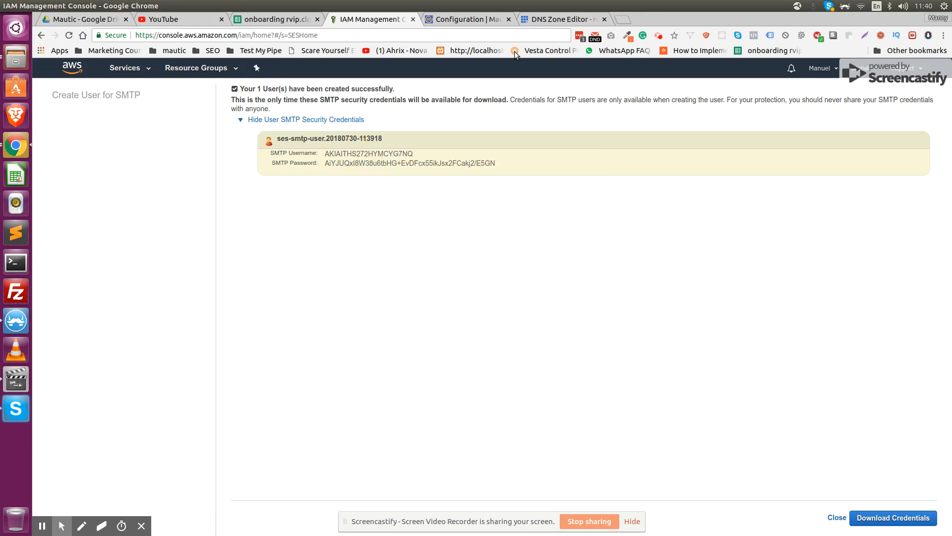
click(467, 19)
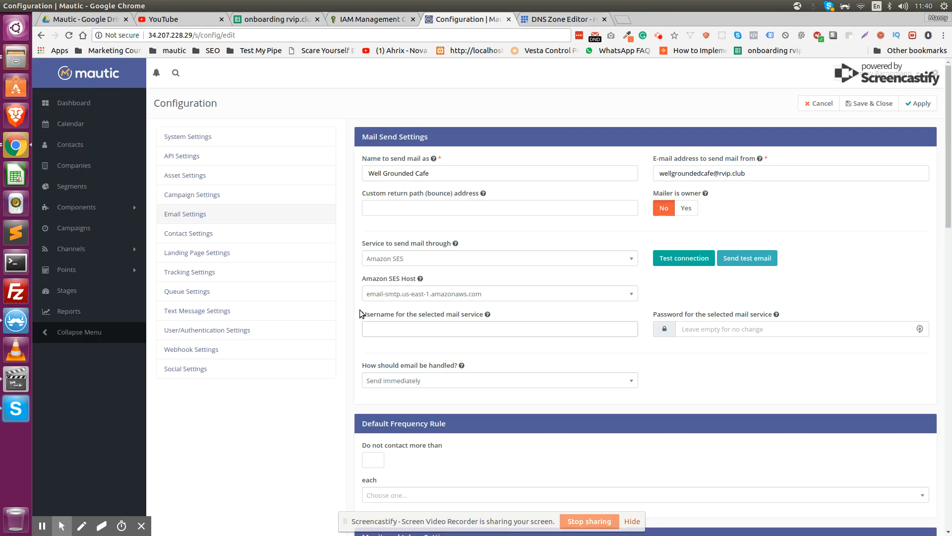
click(370, 19)
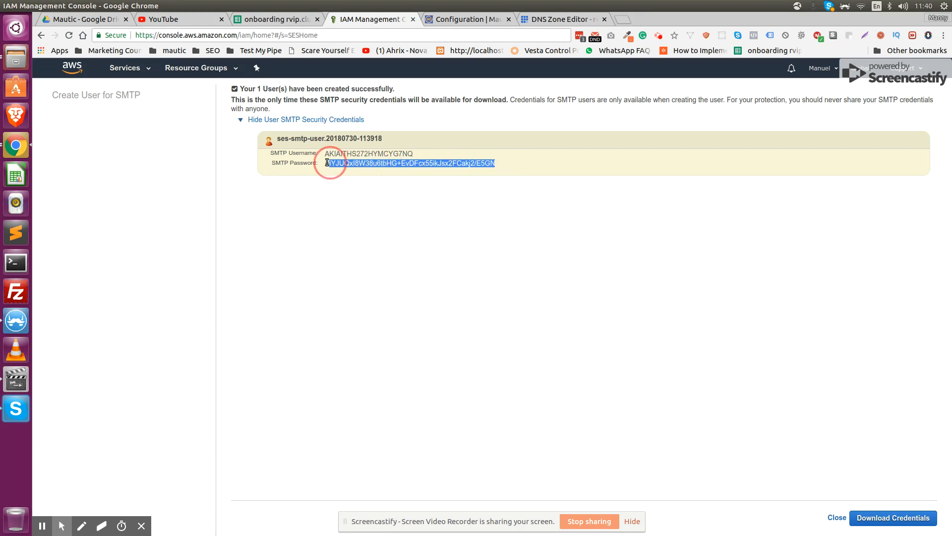
click(464, 19)
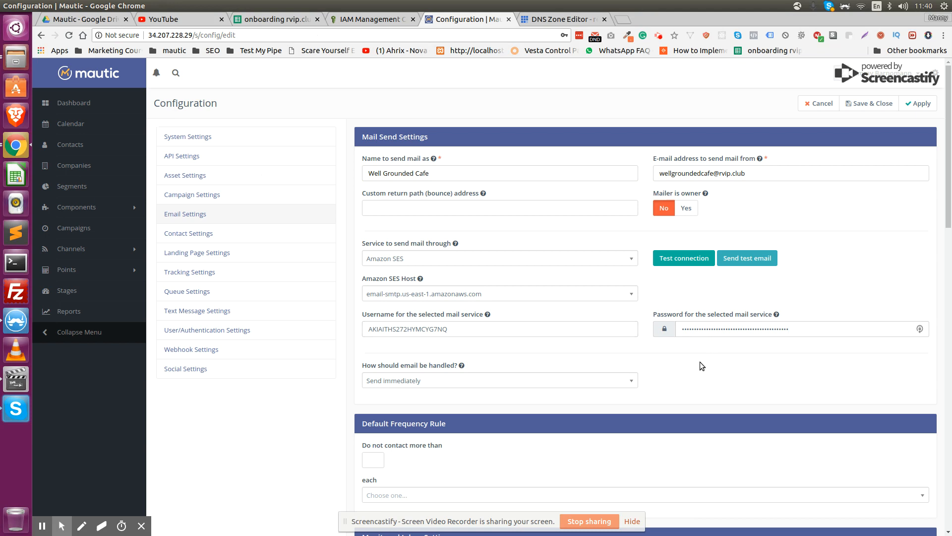
Test the Amazon SES connection to Success! and apply the configuration.
click(683, 257)
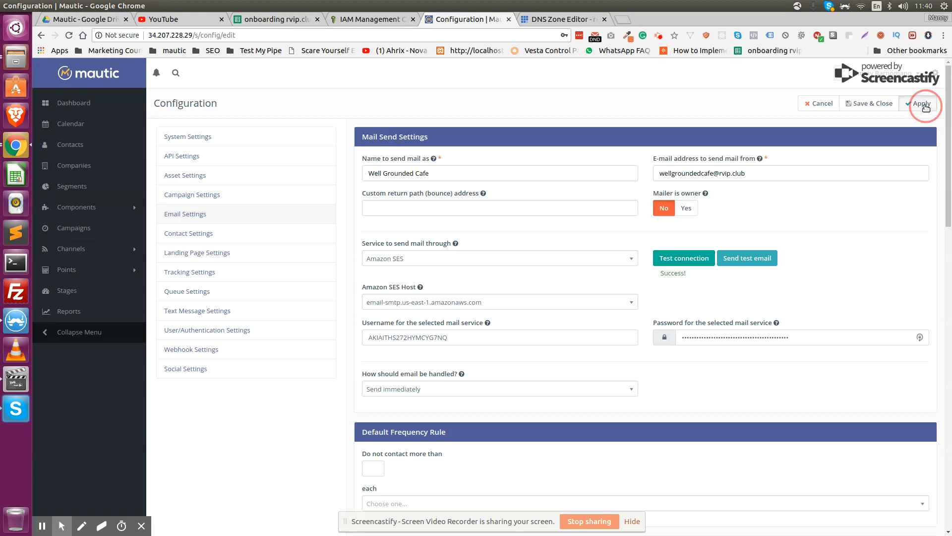
click(923, 103)
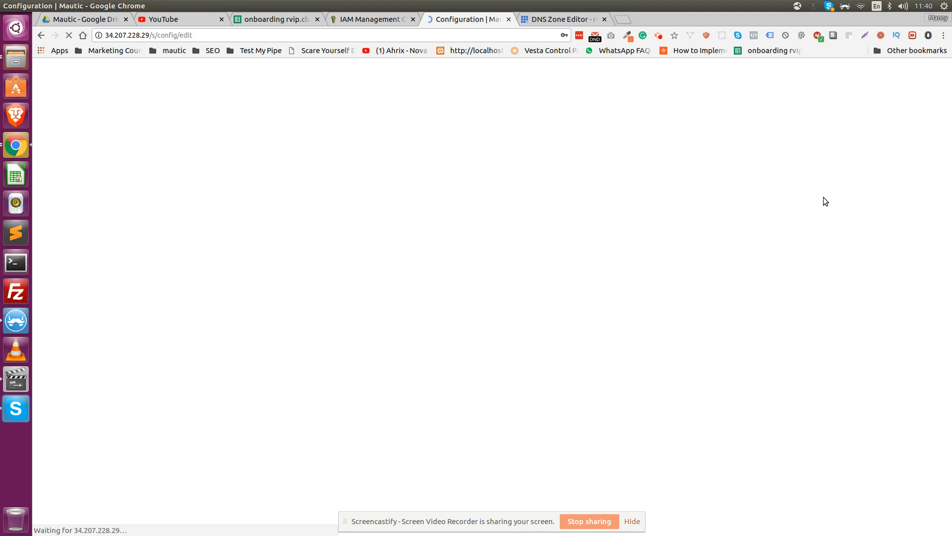
mouse_move(217, 508)
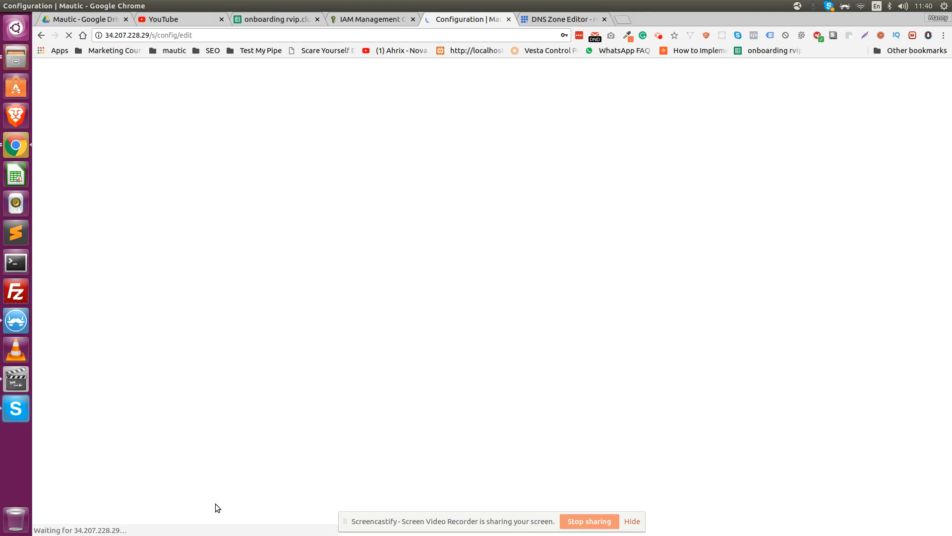
mouse_move(519, 215)
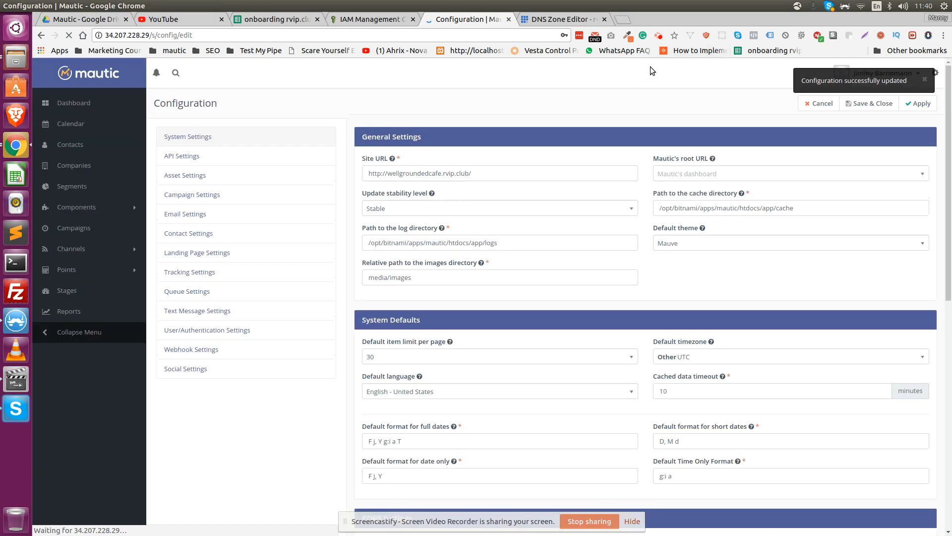
Send a test email through the saved Amazon SES settings, confirm Success!, and return to the IAM console.
click(185, 214)
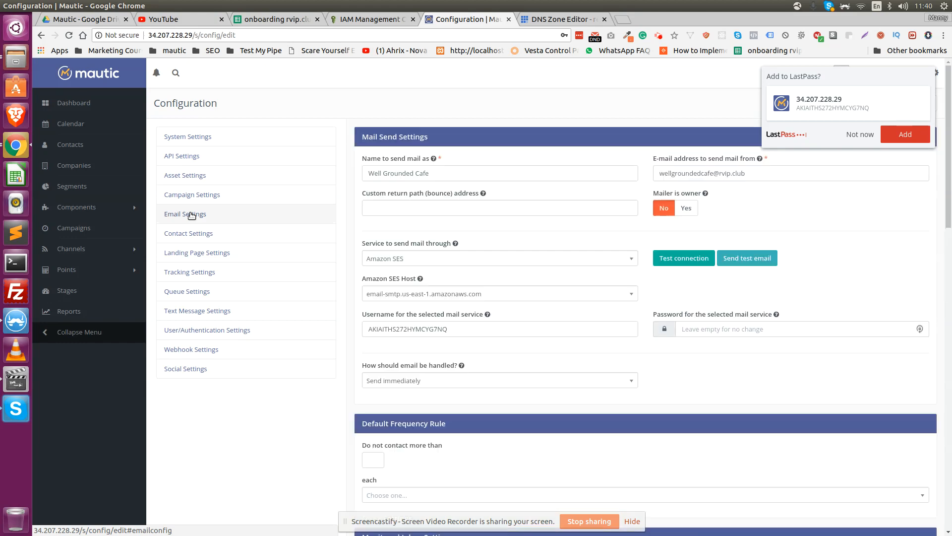
mouse_move(478, 234)
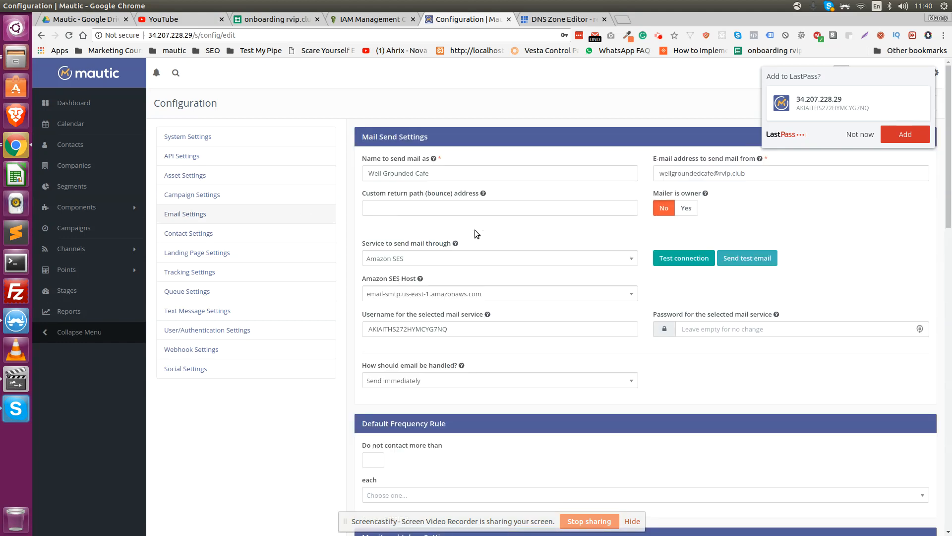
mouse_move(766, 334)
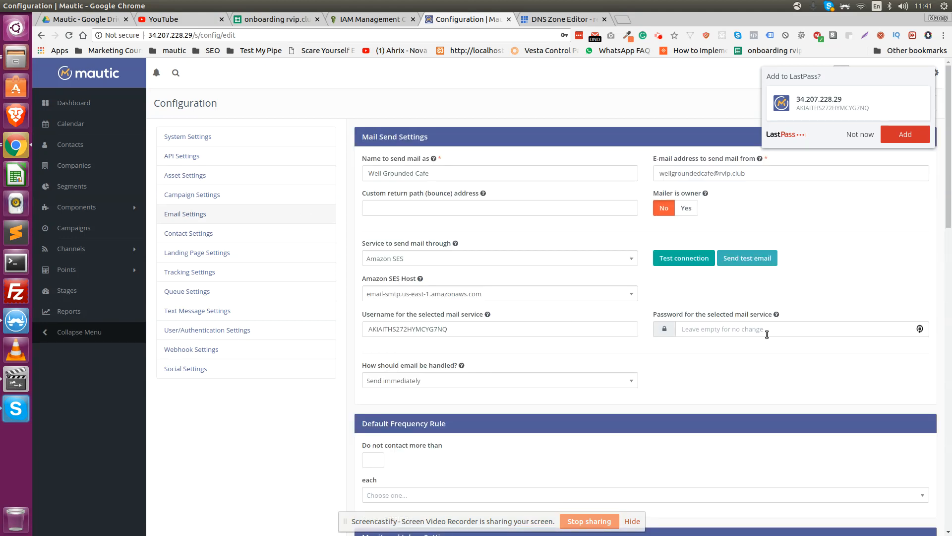
mouse_move(699, 378)
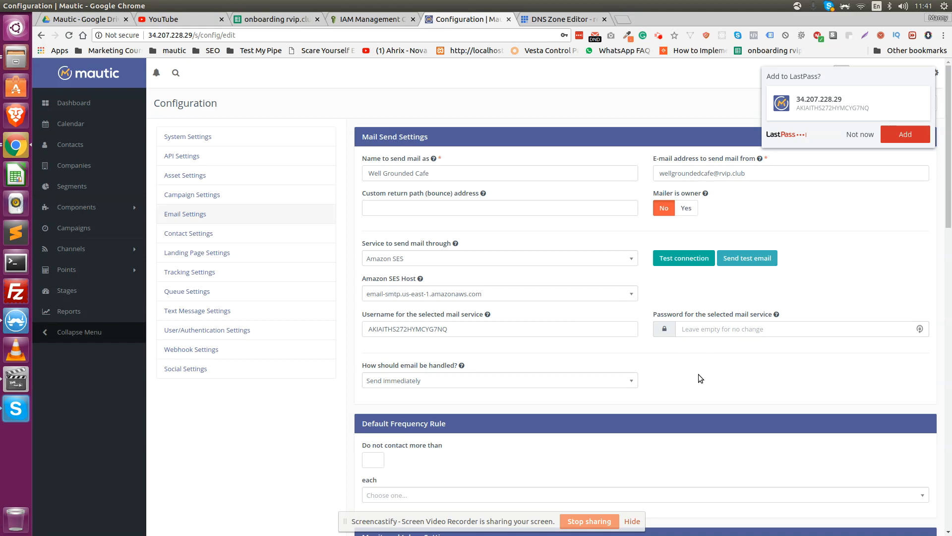
mouse_move(705, 346)
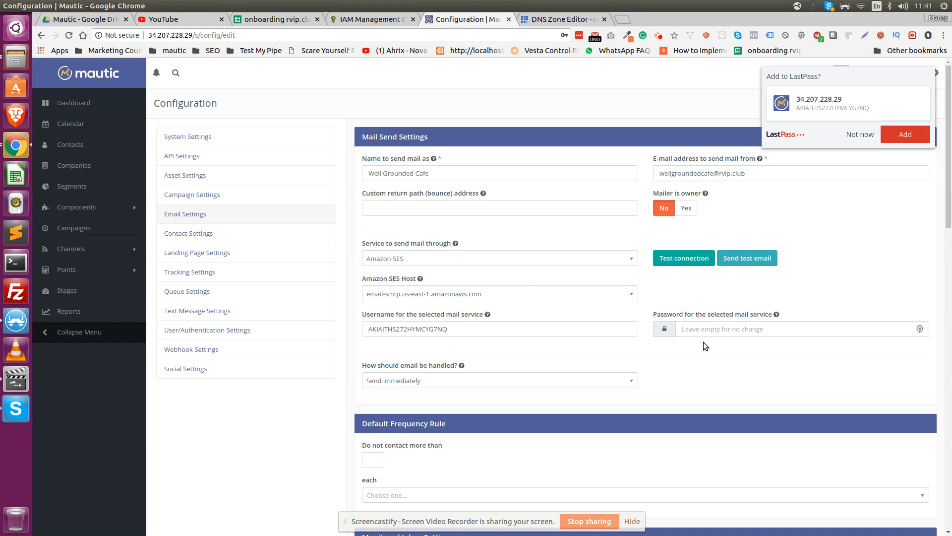
click(747, 258)
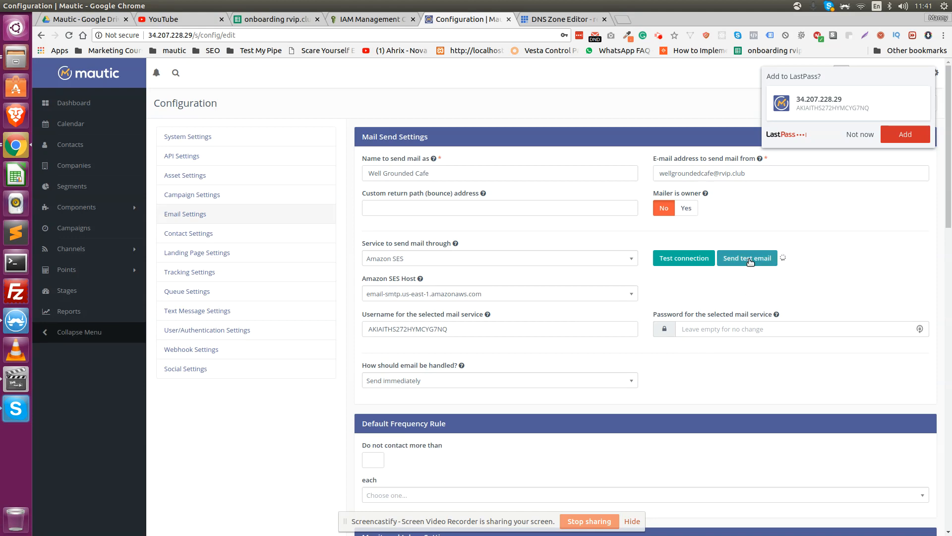
mouse_move(740, 282)
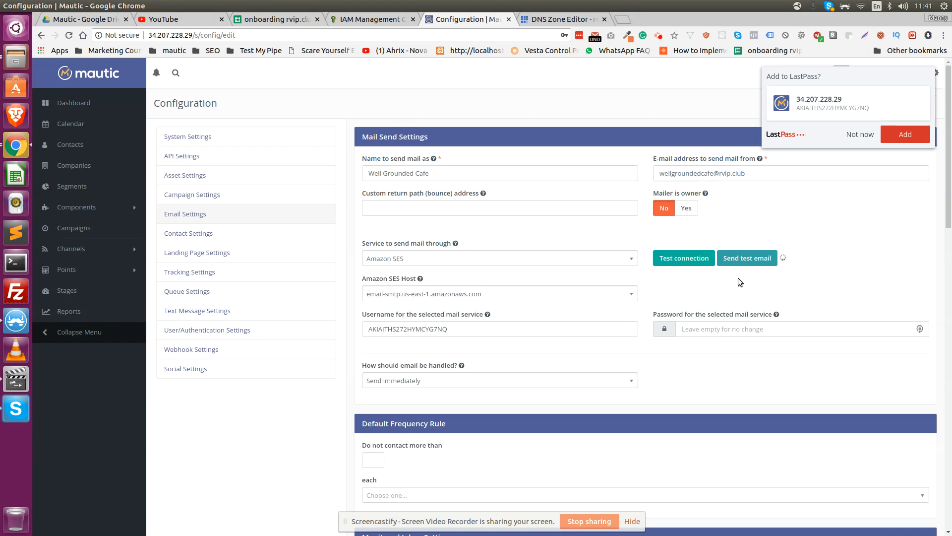
click(683, 258)
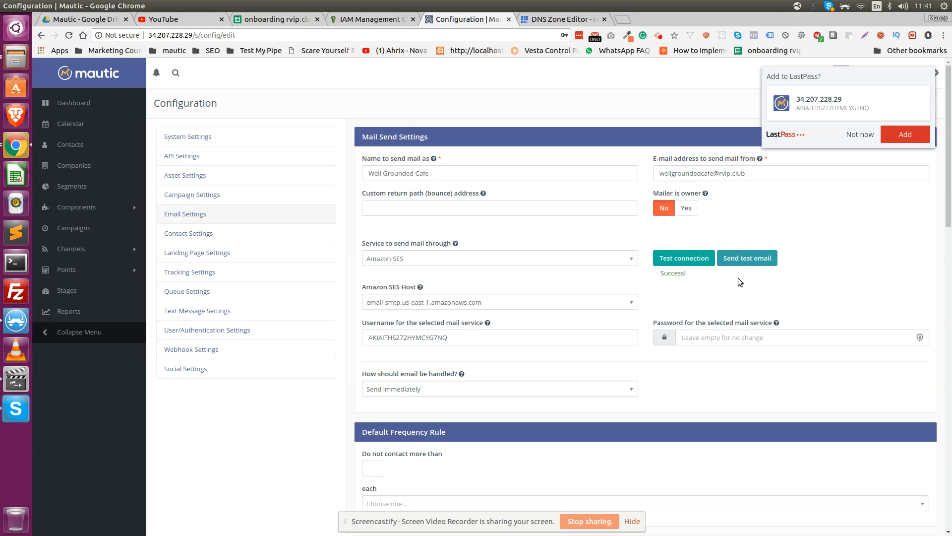
mouse_move(715, 277)
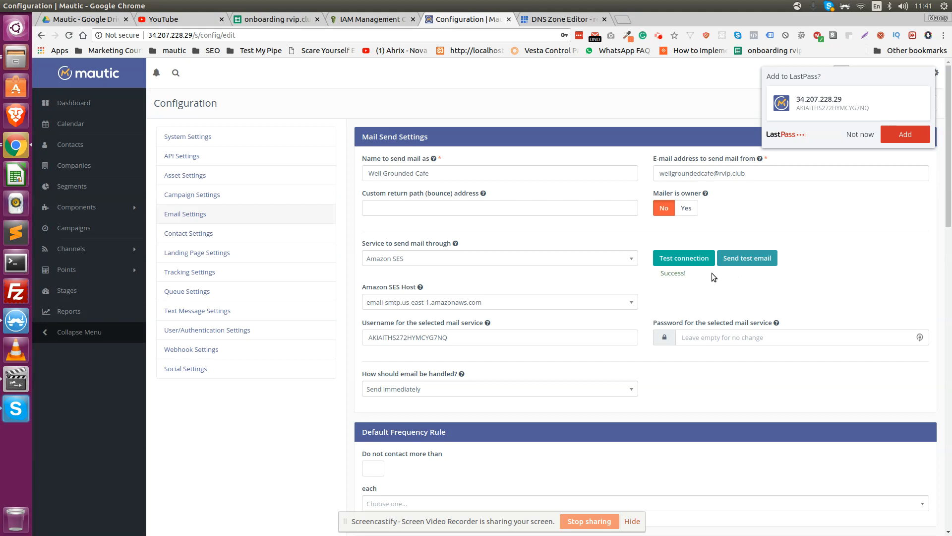
click(370, 19)
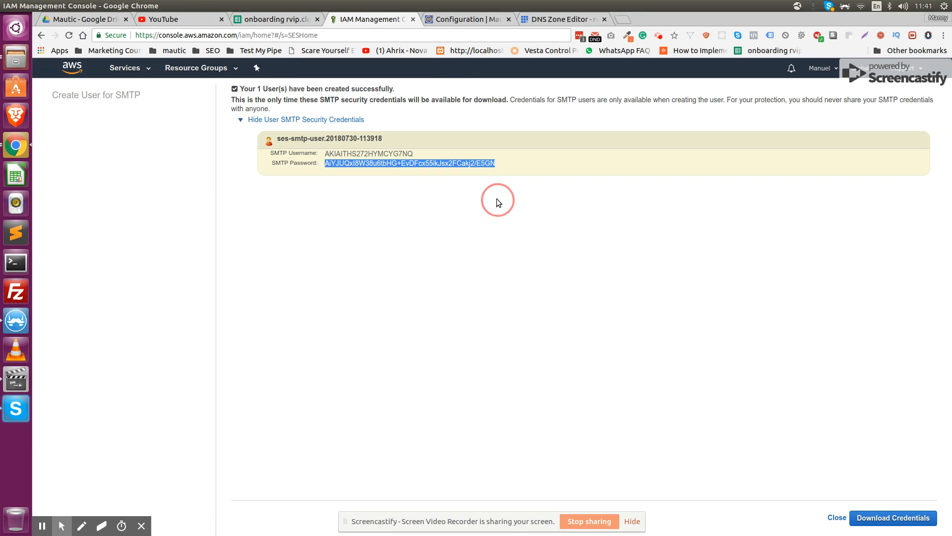
Close the SMTP credentials page to land on the IAM welcome dashboard.
click(893, 518)
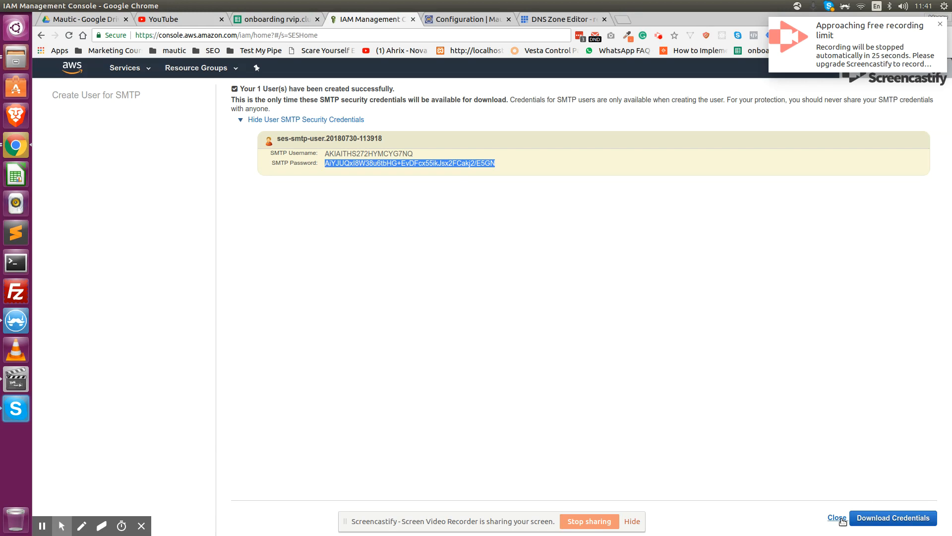
click(836, 518)
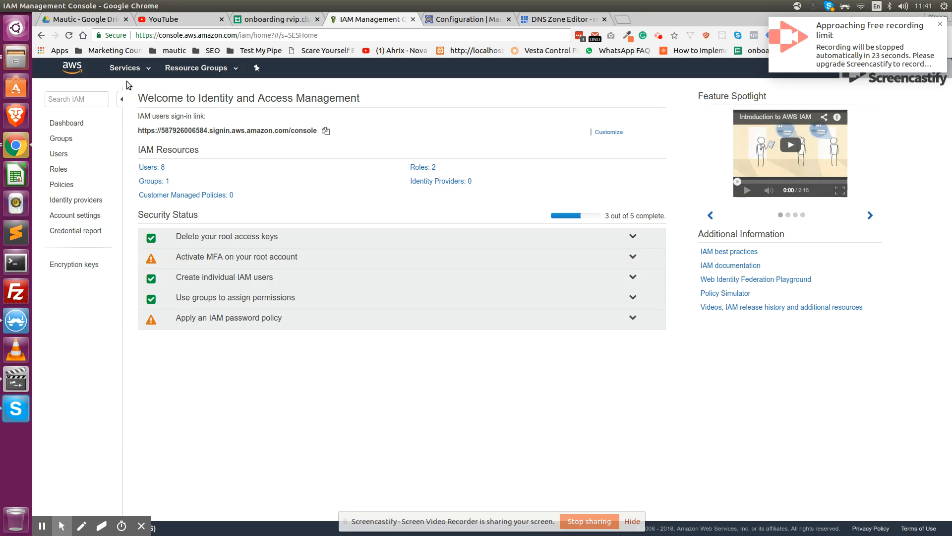
Launch Simple Email Service from the Services history, glancing at the Mautic email settings while SES loads.
click(125, 68)
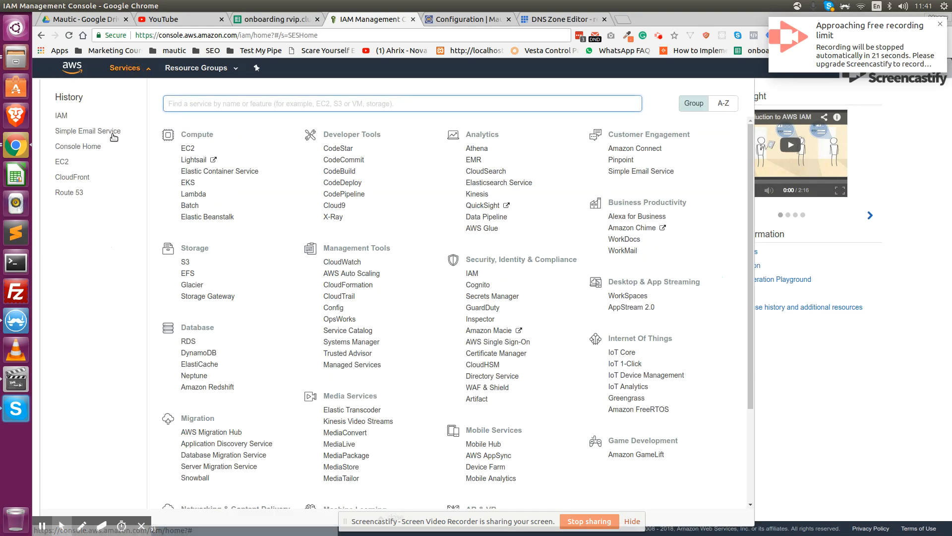
click(87, 131)
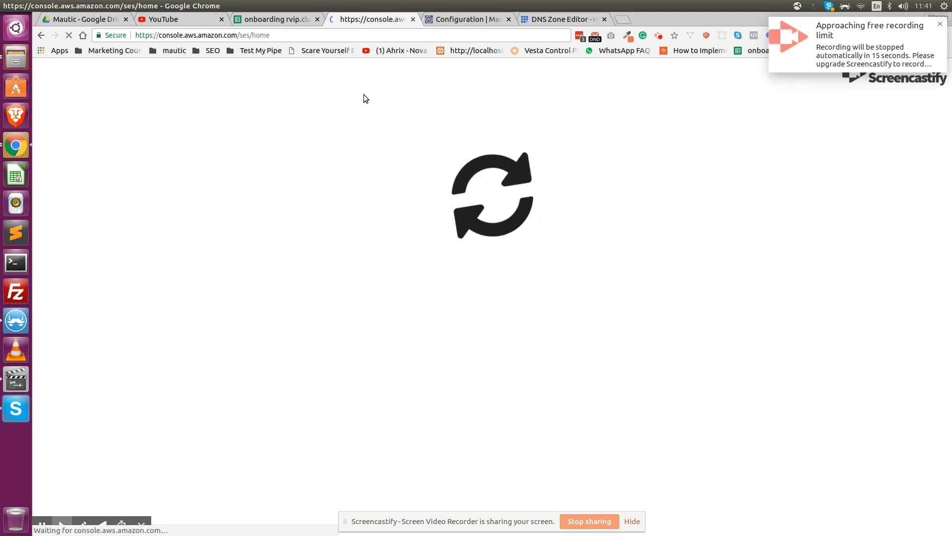
click(467, 19)
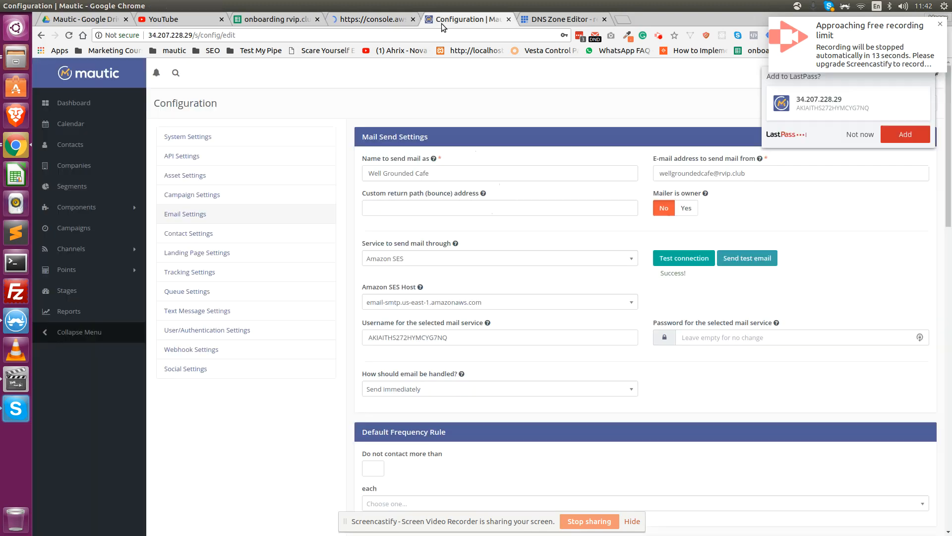
click(370, 18)
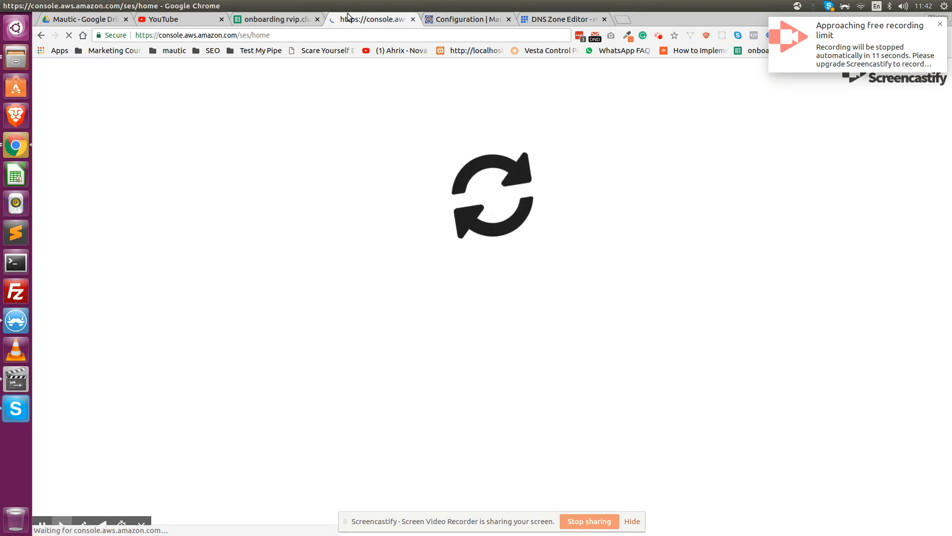
click(467, 19)
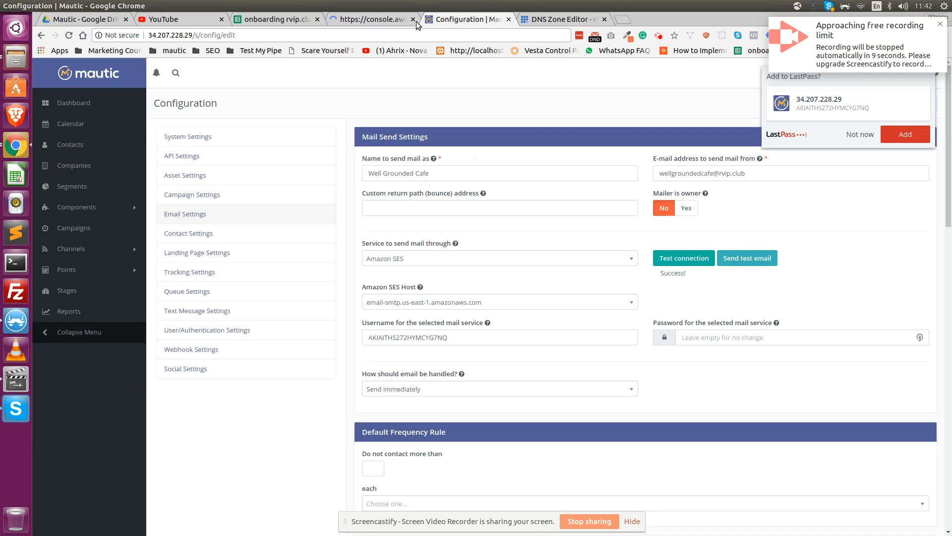
click(370, 19)
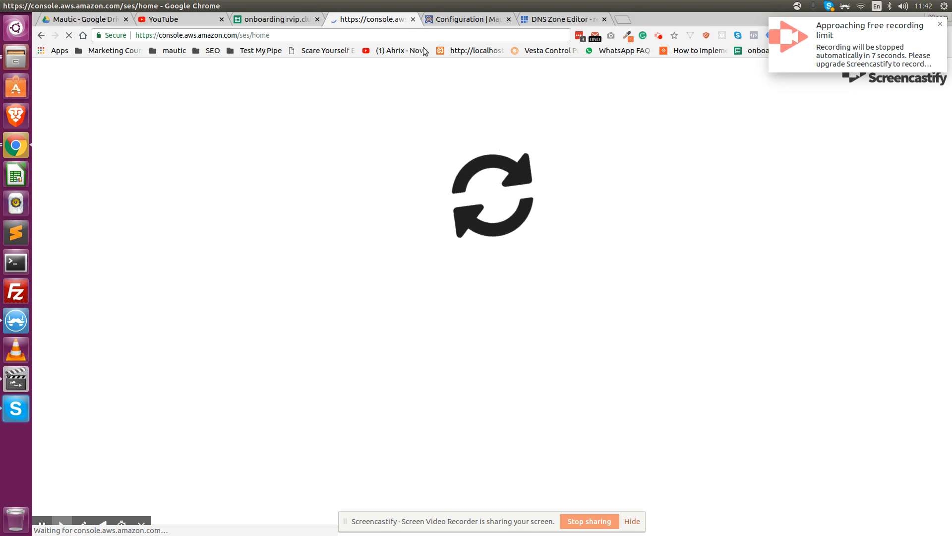